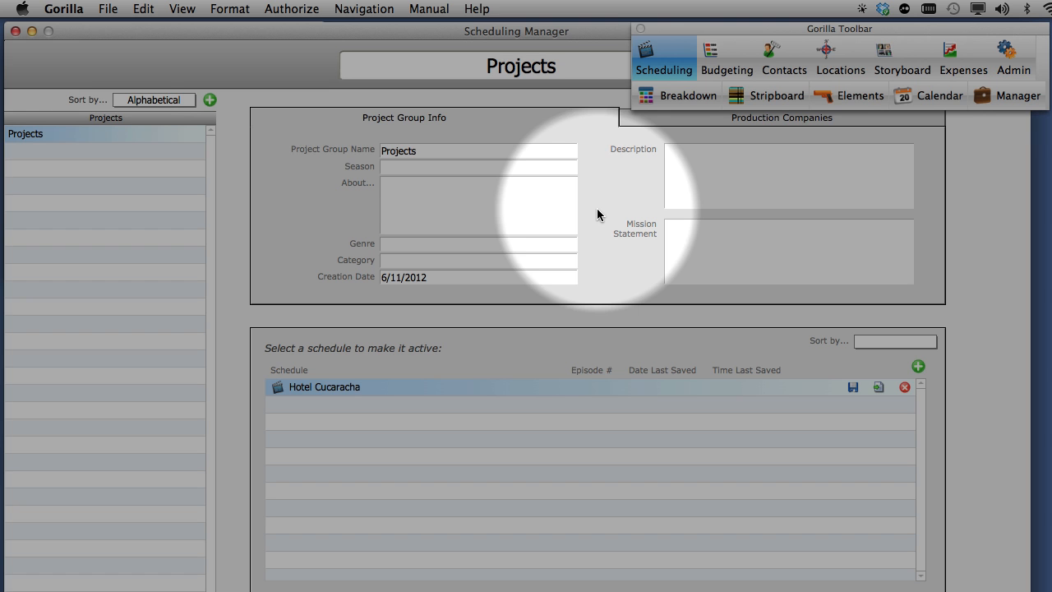
Reach the Shots storyboard module for the Hotel Cucaracha schedule from the toolbar
click(901, 57)
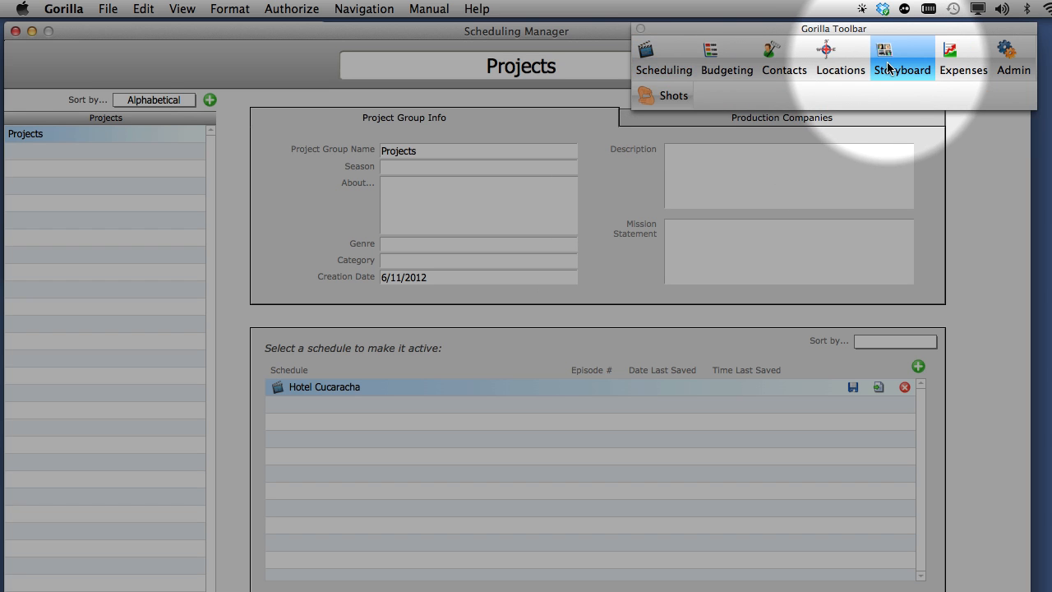
click(900, 57)
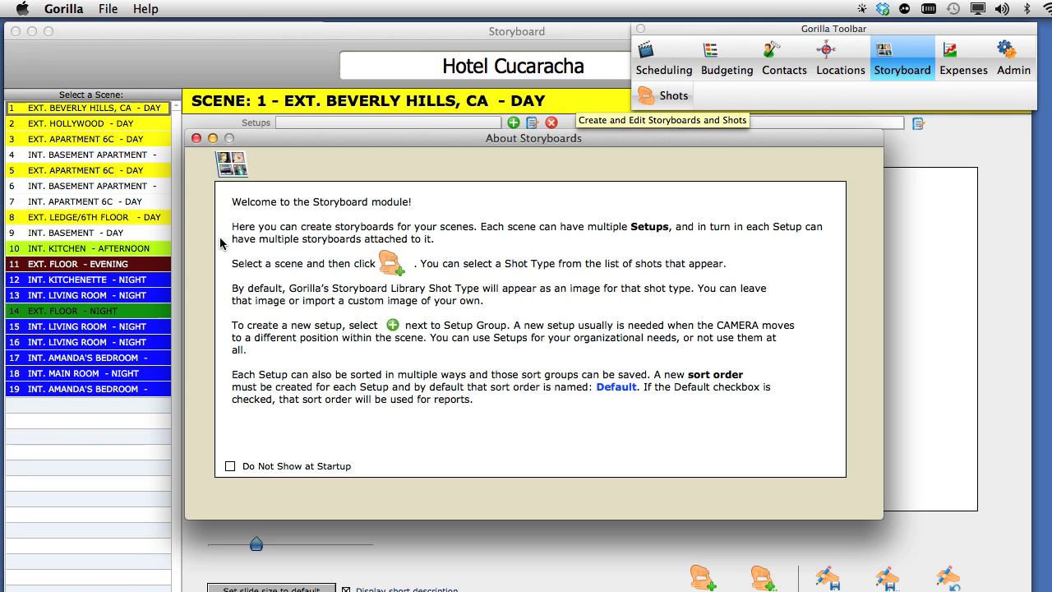
mouse_move(204, 230)
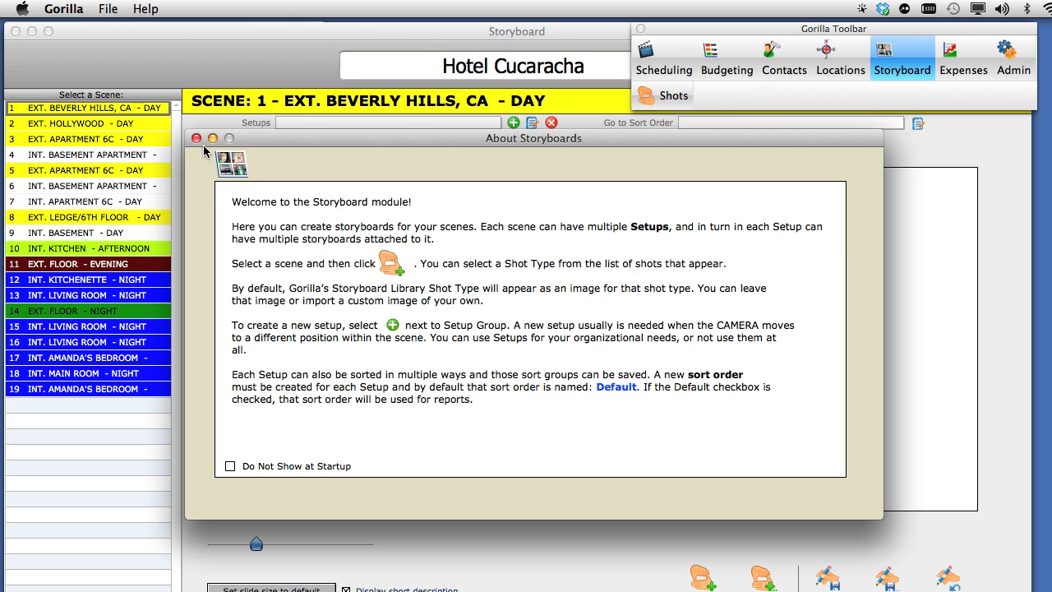
Close the About Storyboards overview and return from Scheduling to the Storyboard section
click(197, 138)
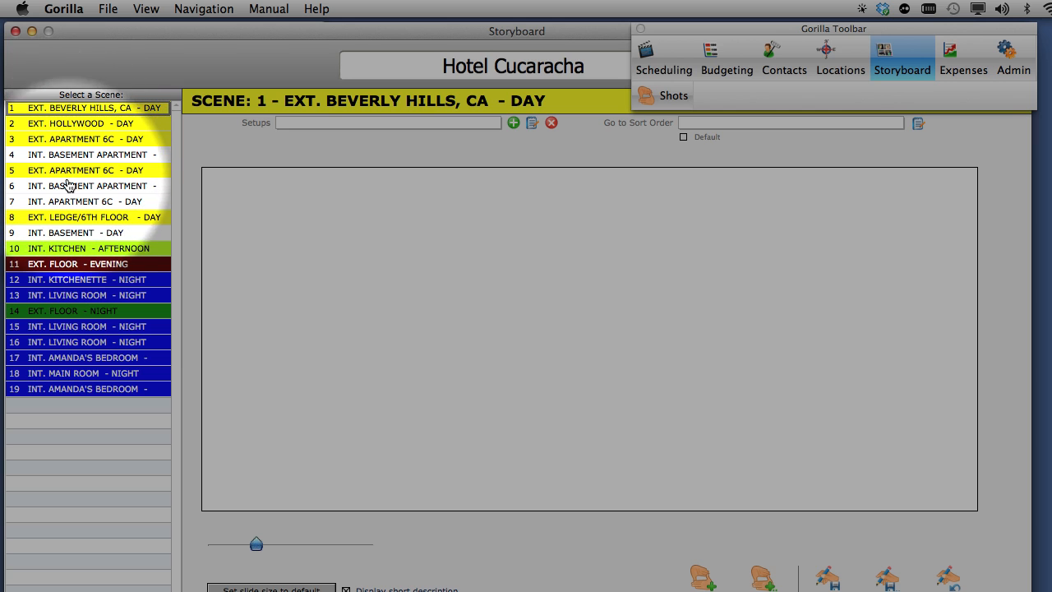
mouse_move(58, 158)
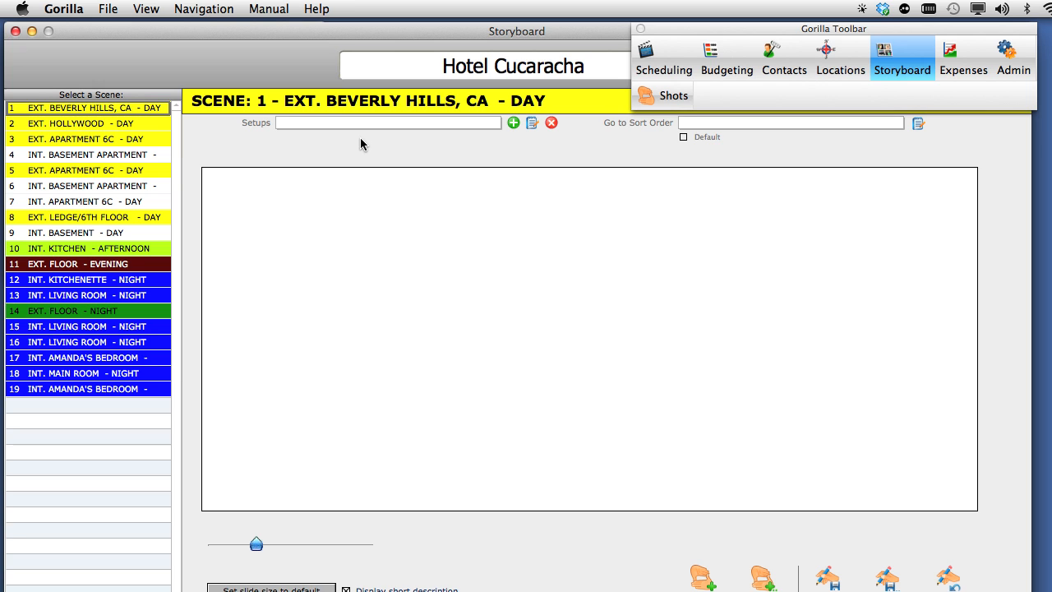
mouse_move(664, 58)
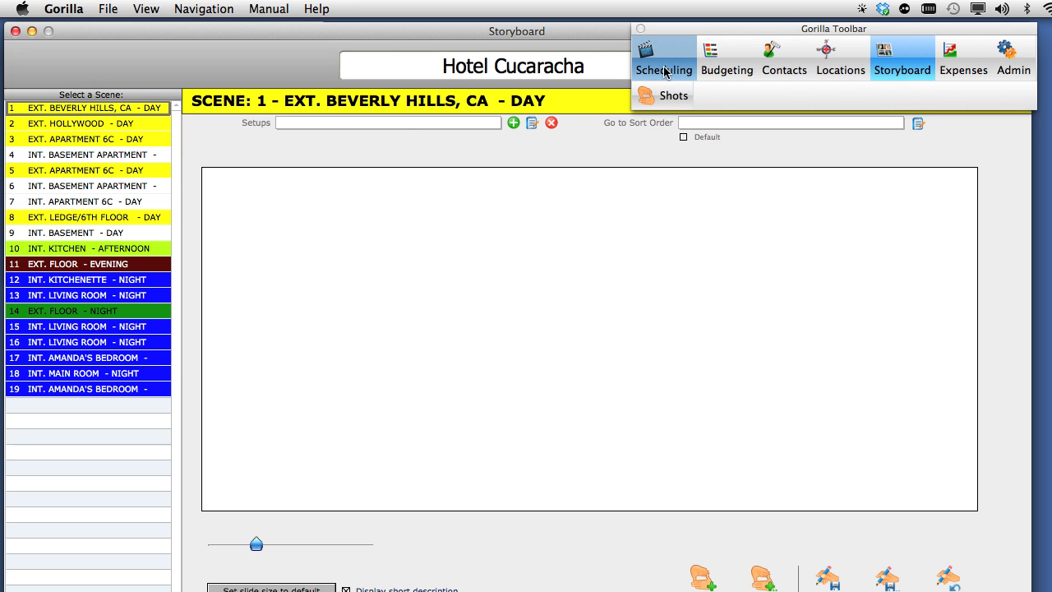
click(664, 57)
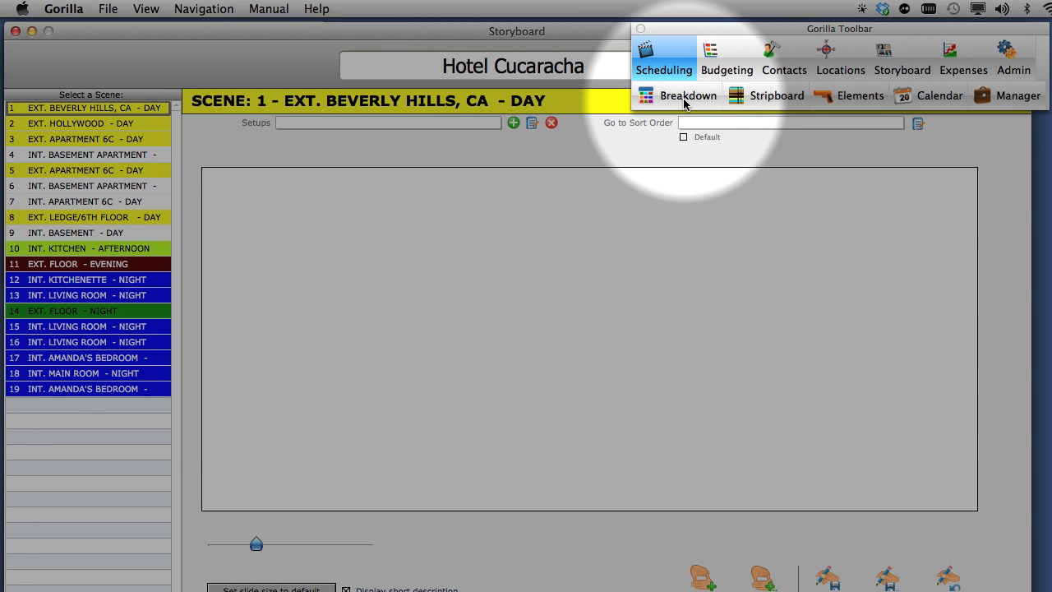
mouse_move(688, 95)
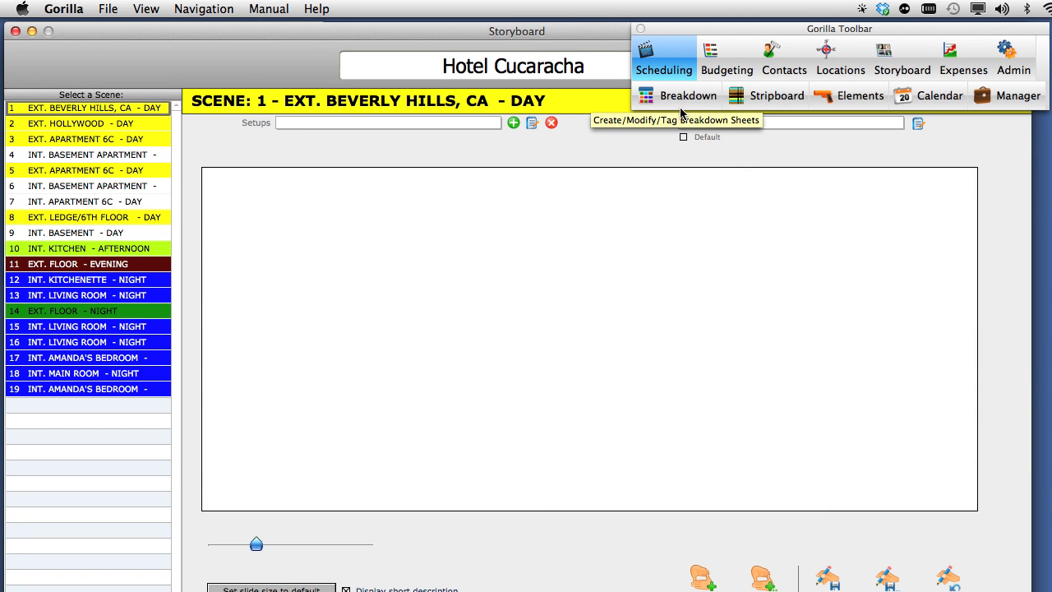
click(900, 57)
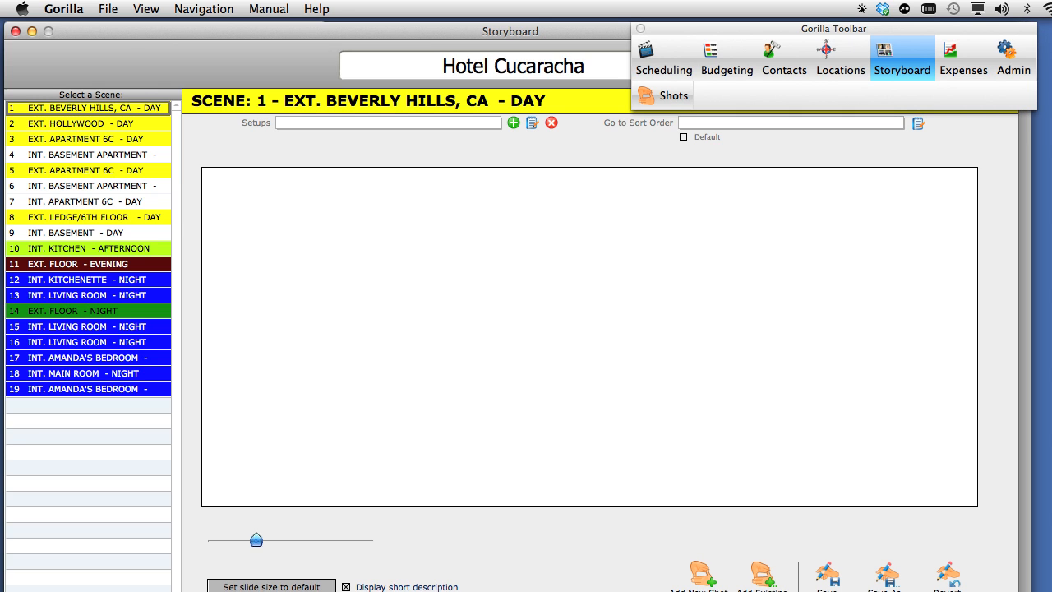
mouse_move(332, 215)
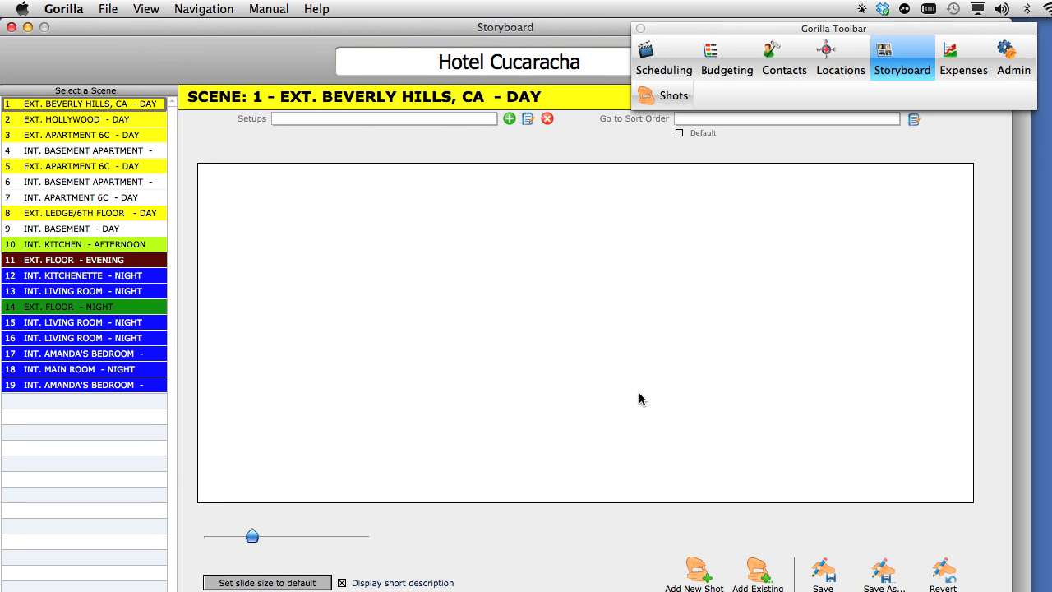
mouse_move(23, 115)
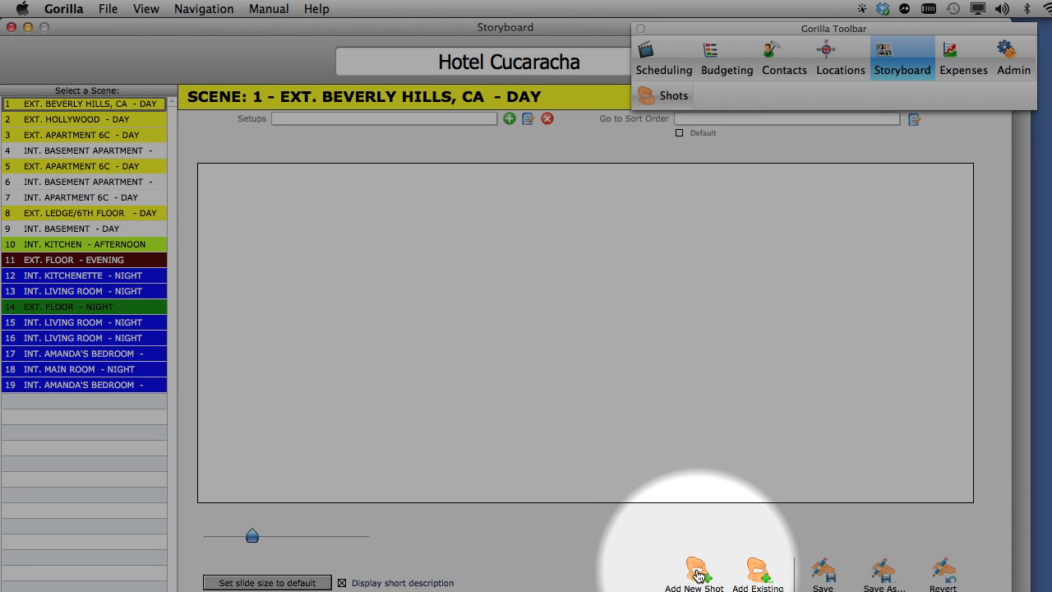
Add a new shot to scene 1 and suppress the Create New Setup notice for next time
click(693, 572)
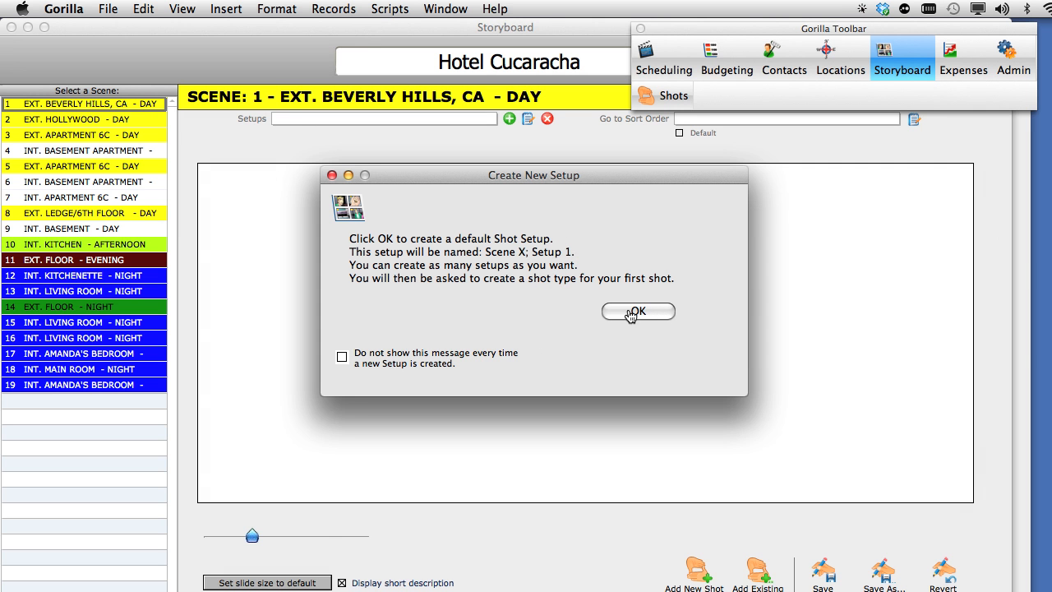
mouse_move(470, 368)
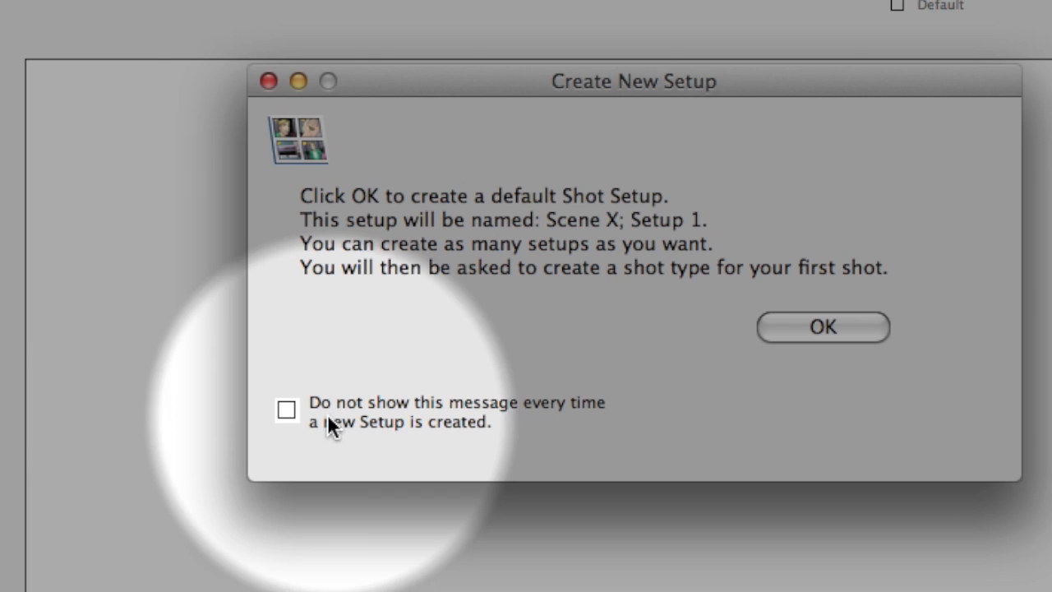
mouse_move(326, 424)
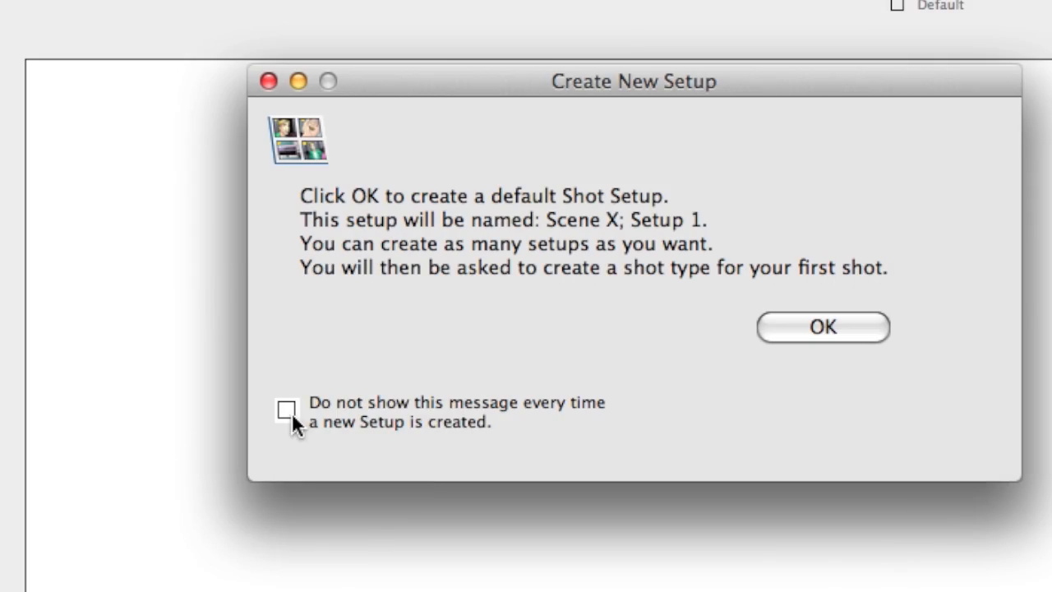
click(822, 325)
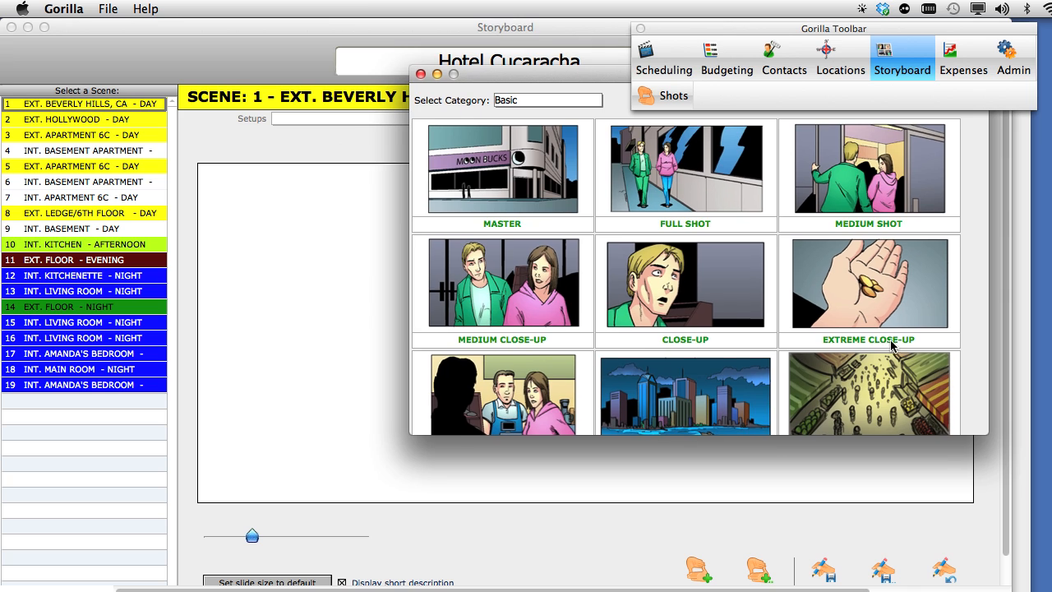
Browse the Special FX, Perspective and Crane shot categories, ending back on Basic
scroll(down, 3)
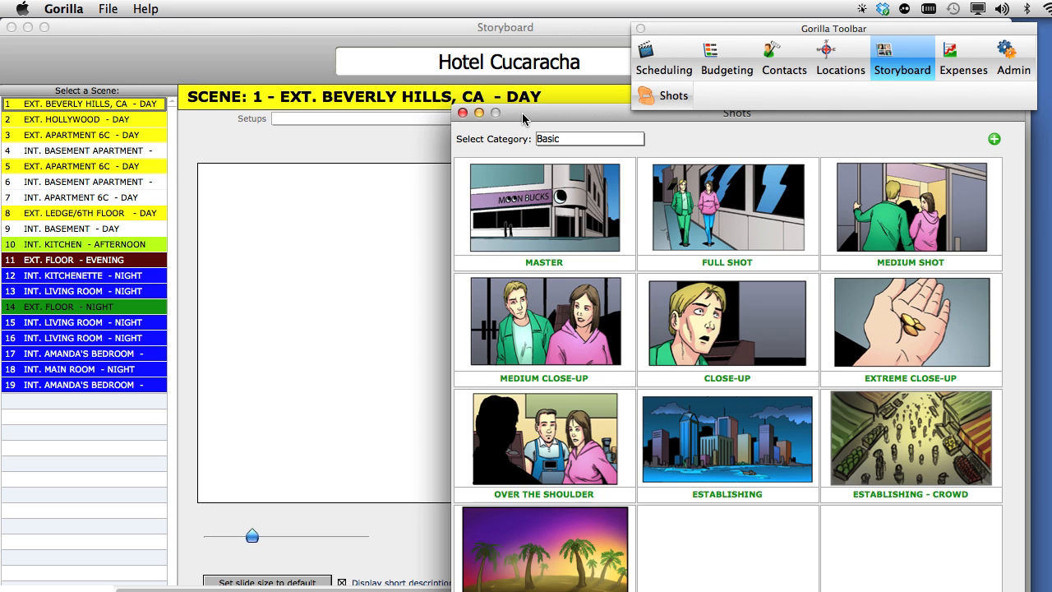
mouse_move(588, 177)
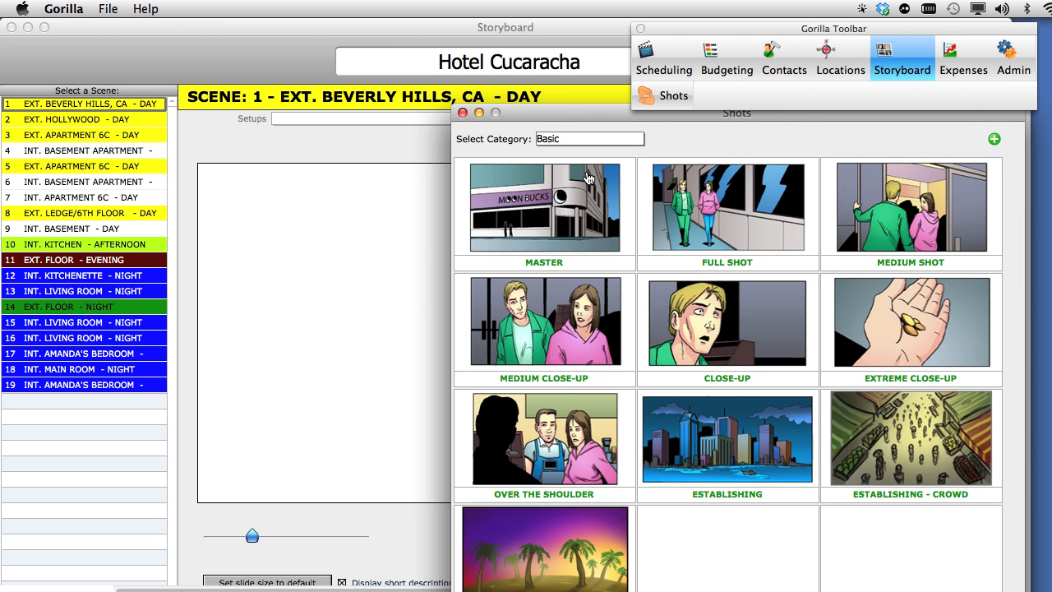
mouse_move(589, 141)
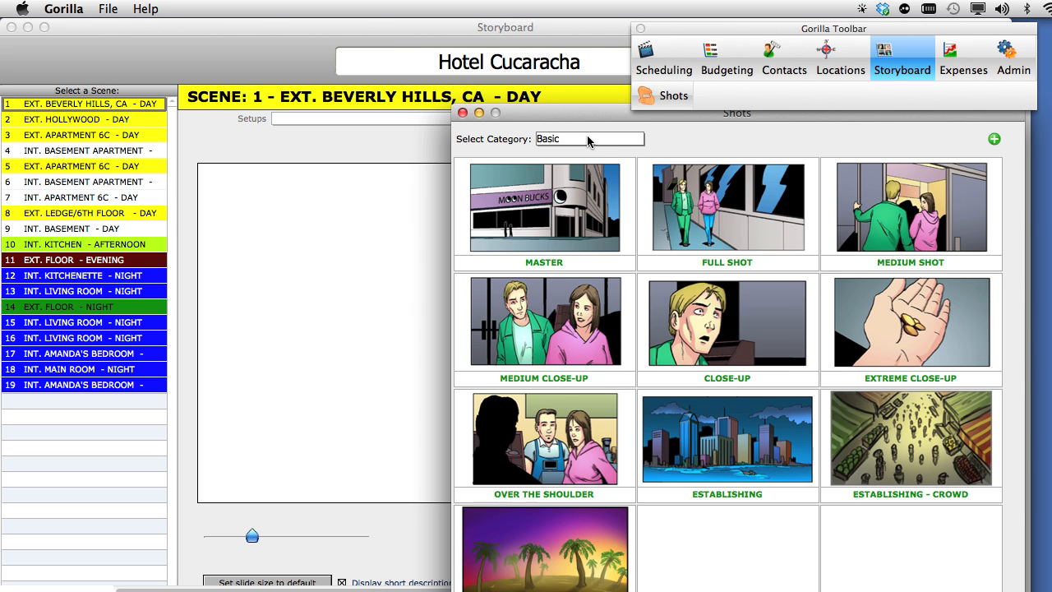
mouse_move(493, 149)
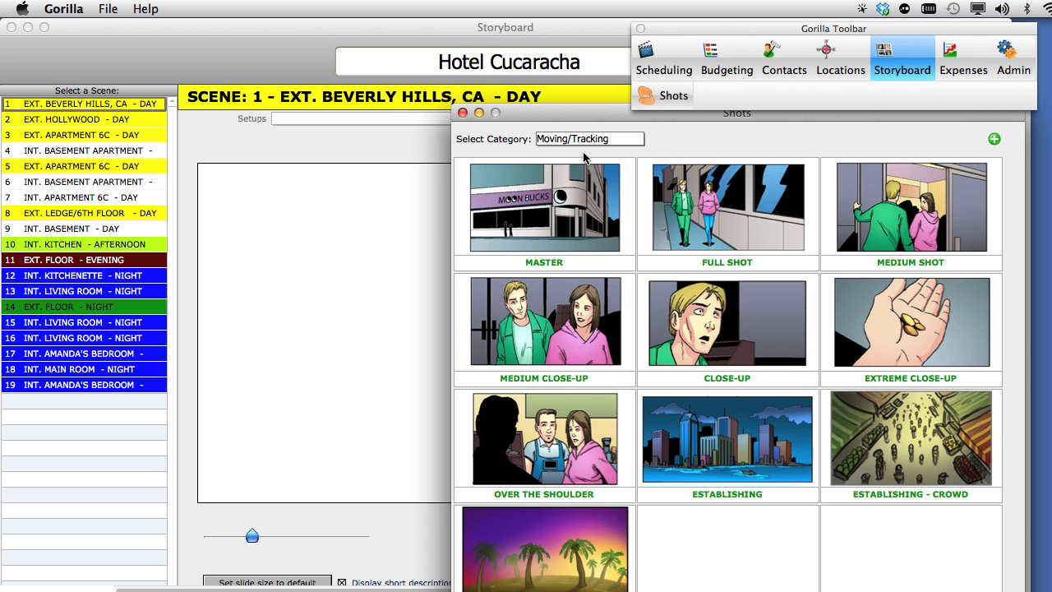
click(588, 138)
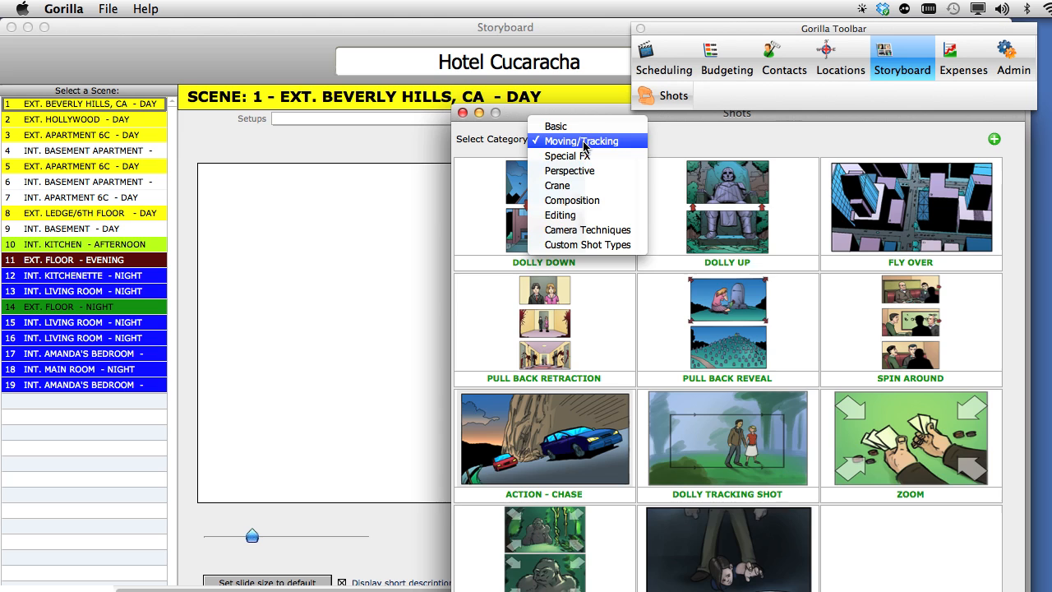
click(565, 154)
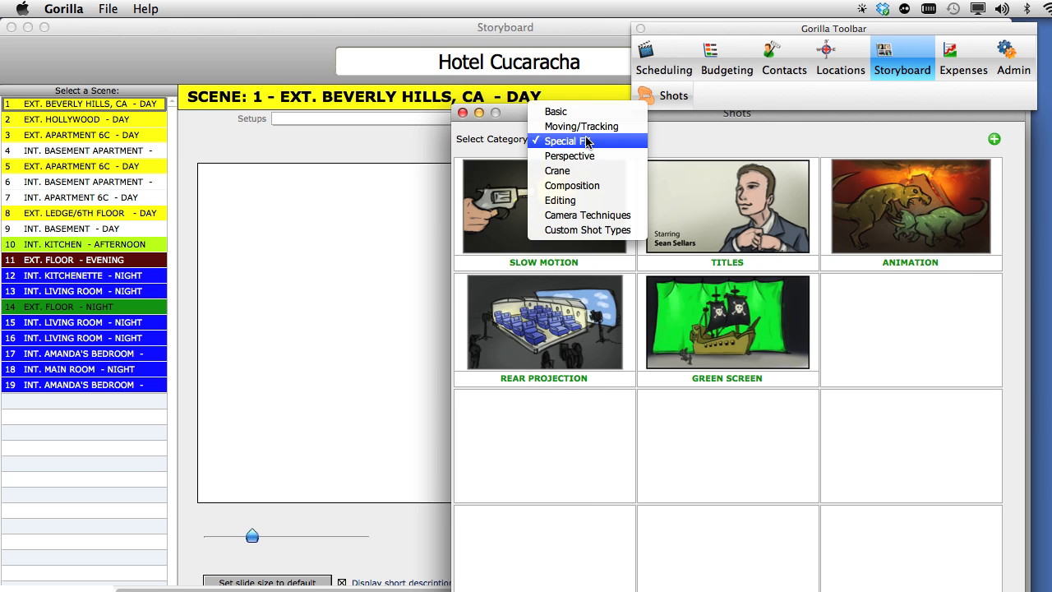
click(569, 155)
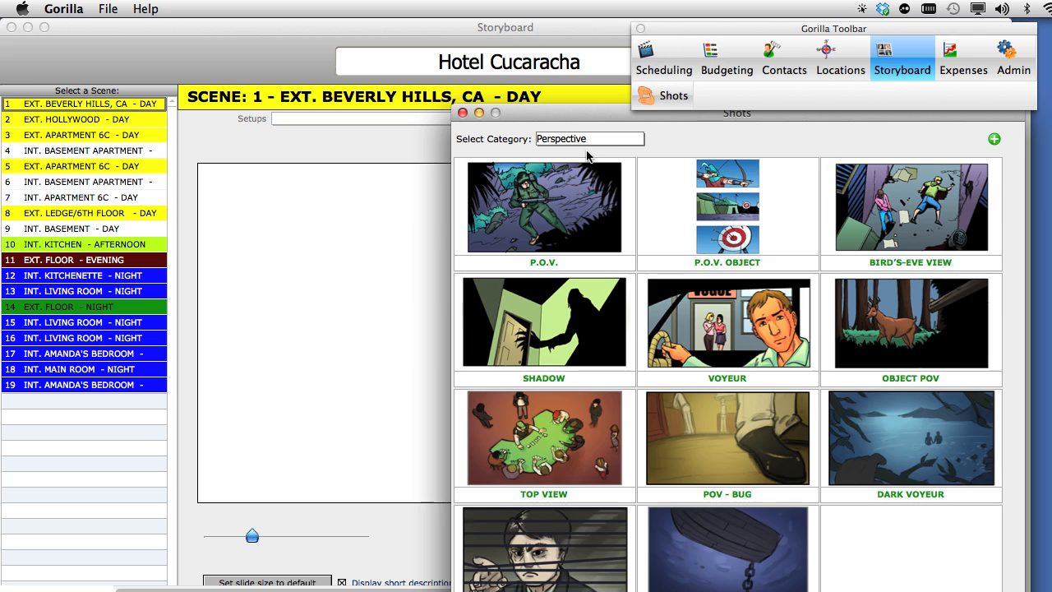
click(588, 138)
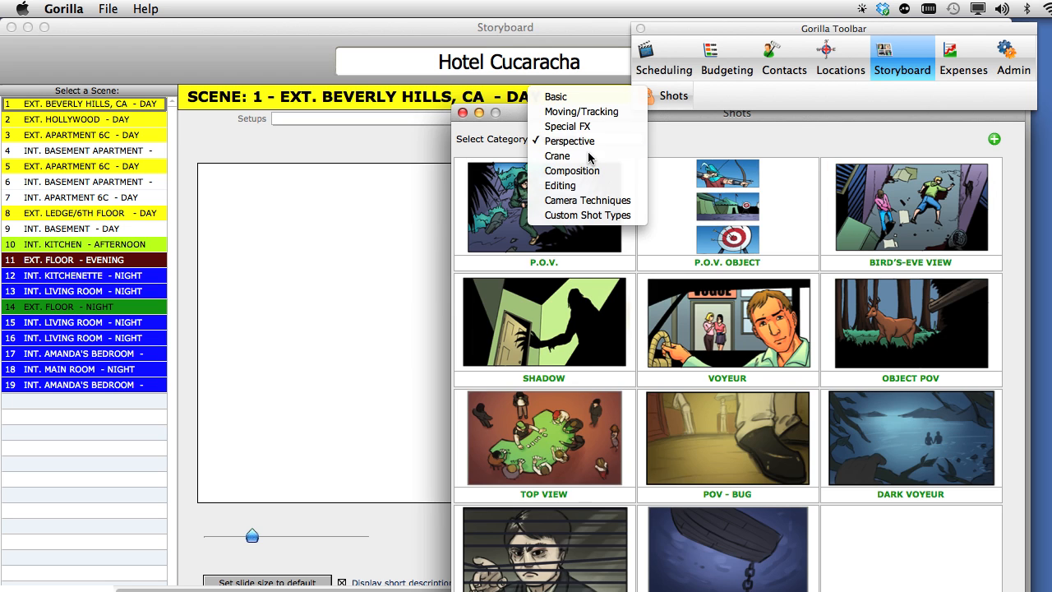
click(555, 142)
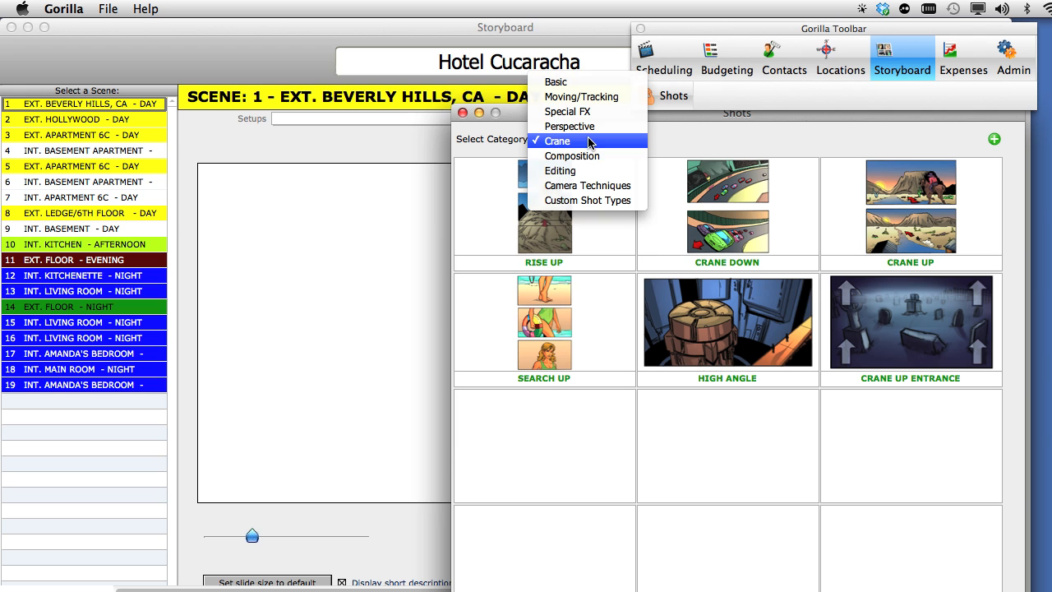
click(555, 82)
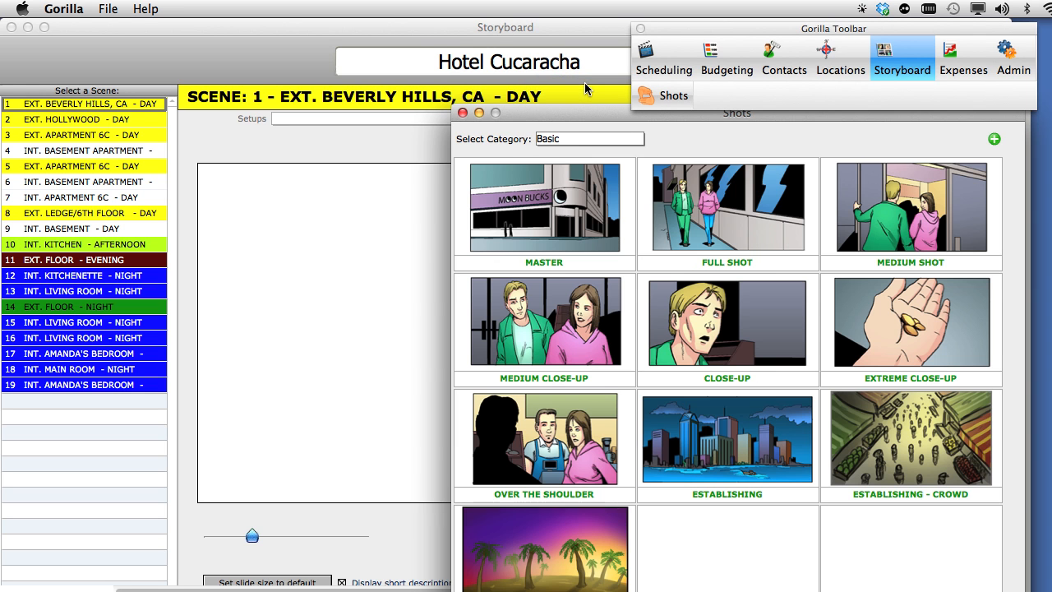
mouse_move(552, 210)
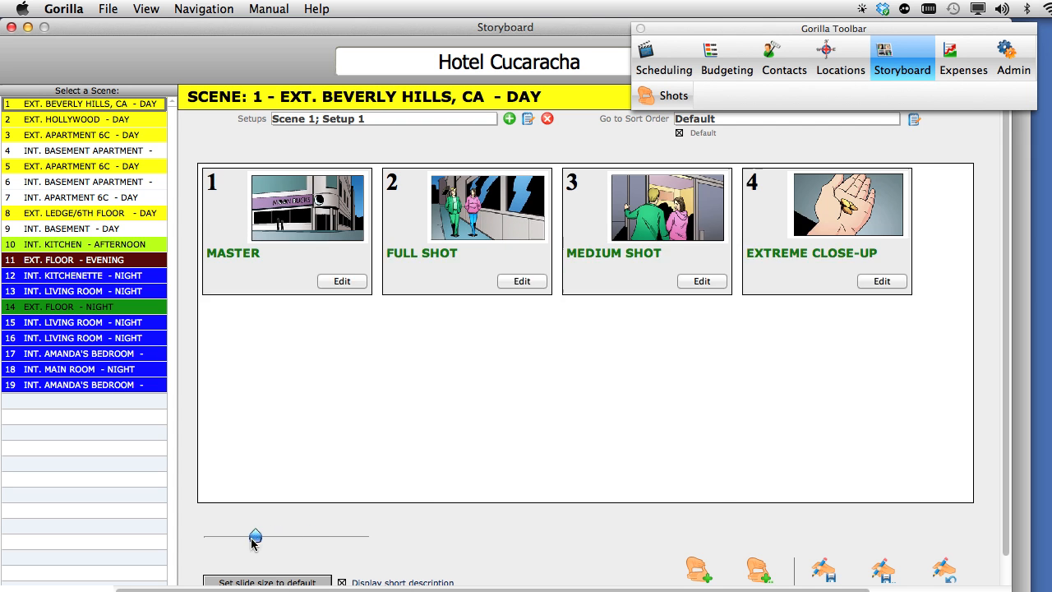
Shrink the storyboard thumbnails with the slide size slider after adding the four shots
drag(256, 535, 245, 536)
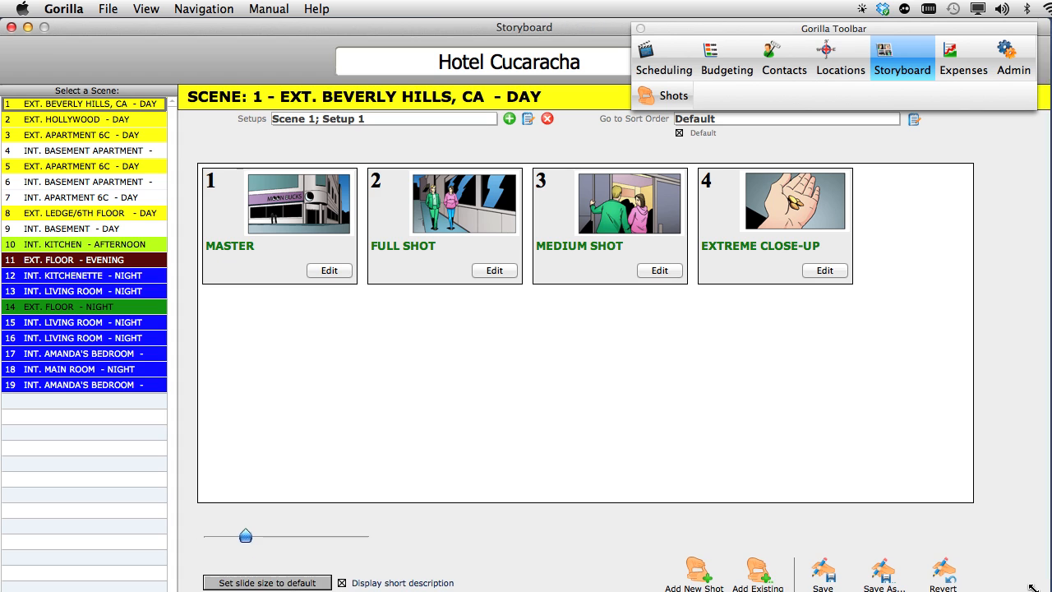
mouse_move(302, 339)
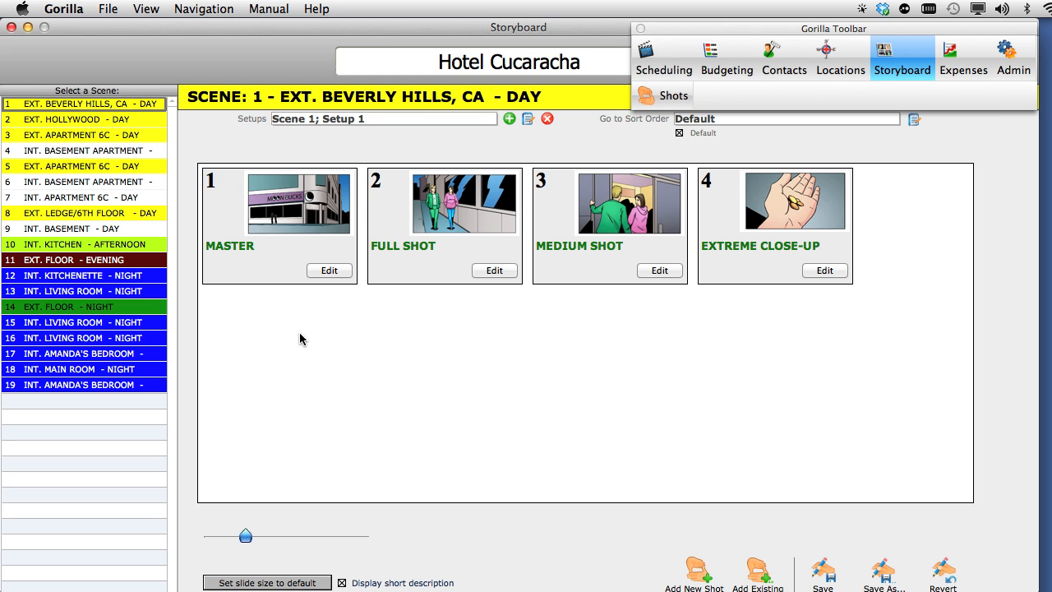
Give the Master shot the short description '2 people walking' and review its long description
click(328, 270)
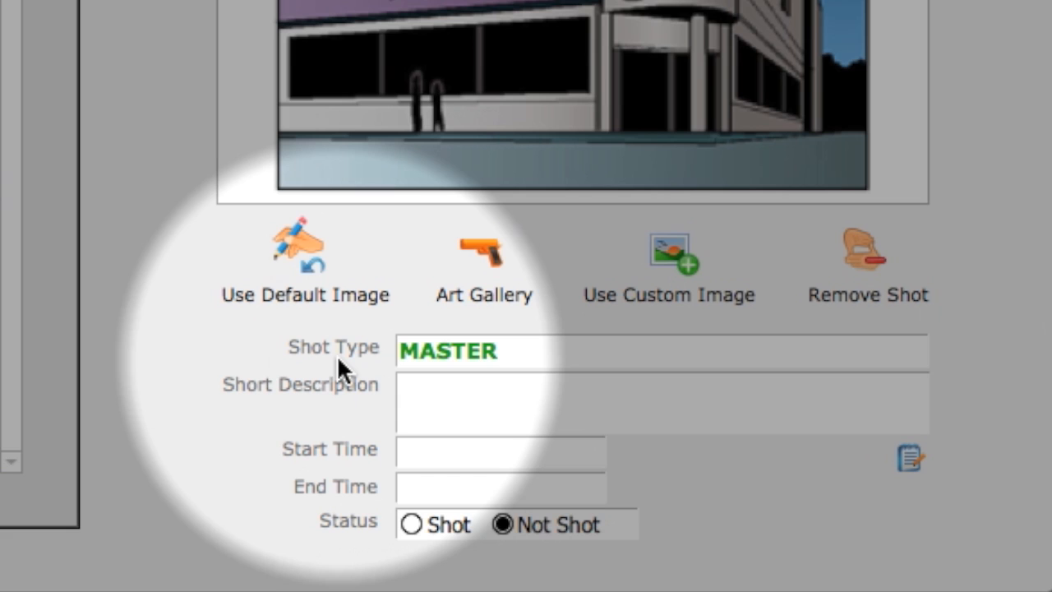
mouse_move(444, 369)
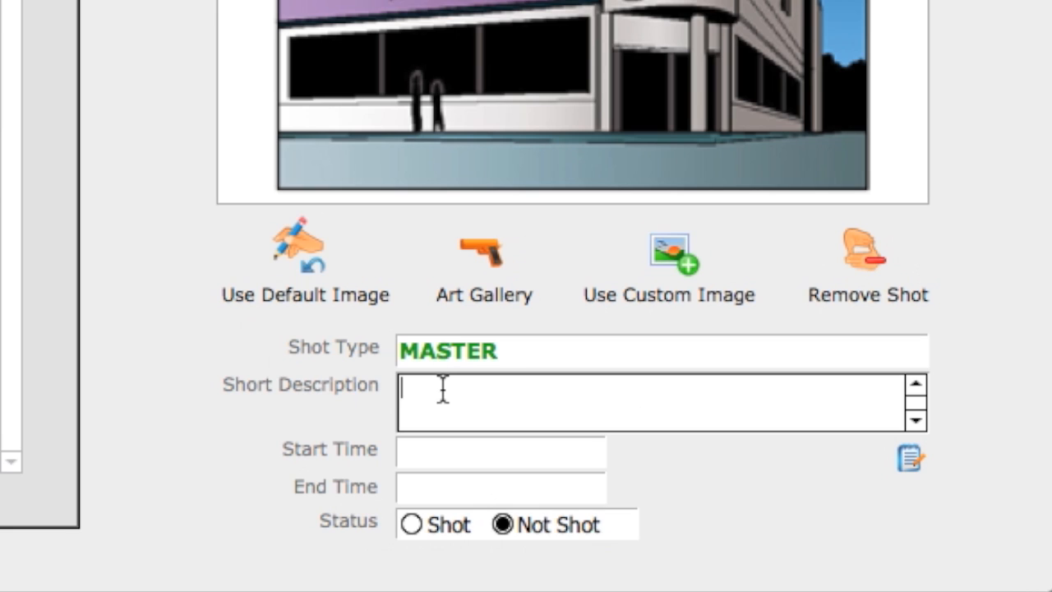
text(2)
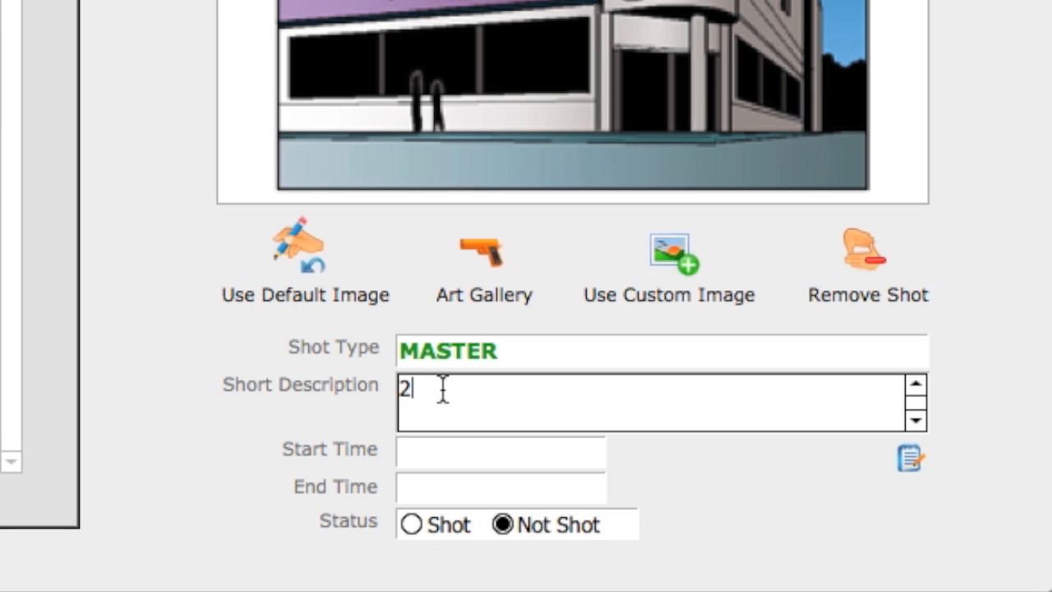
text(people walking)
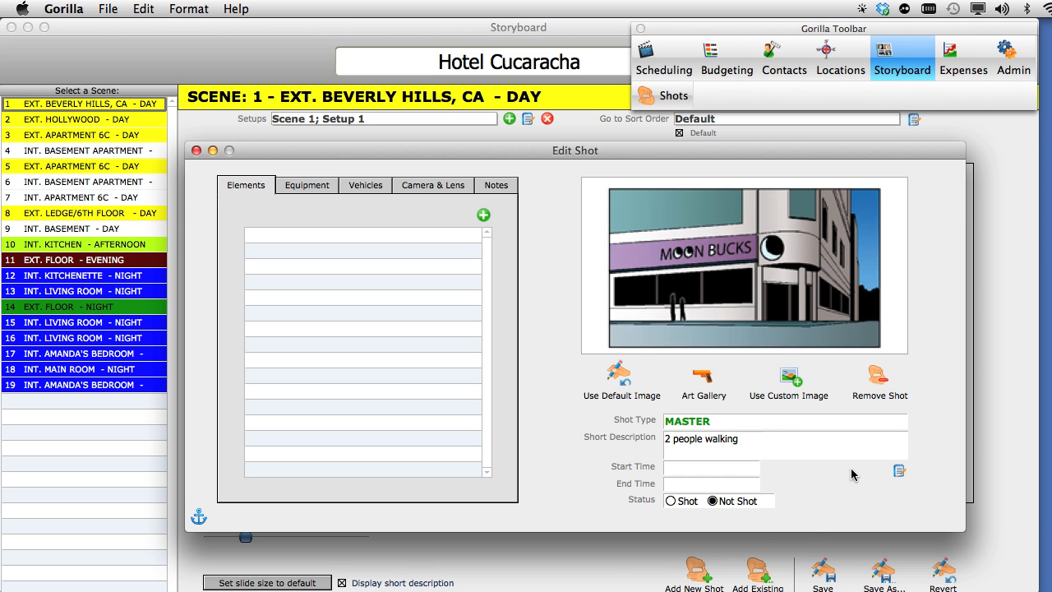
click(899, 470)
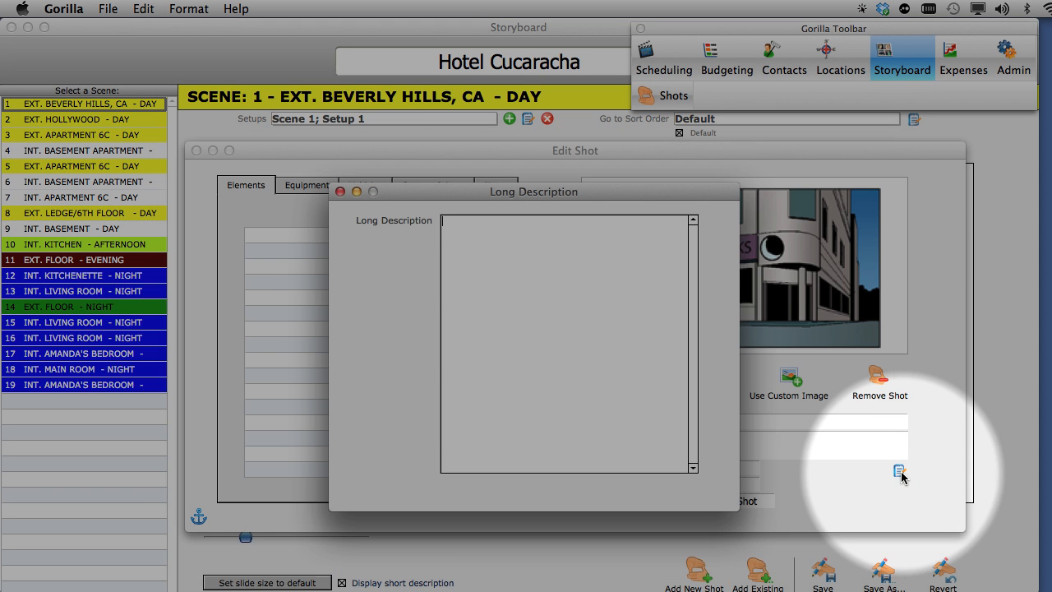
click(341, 191)
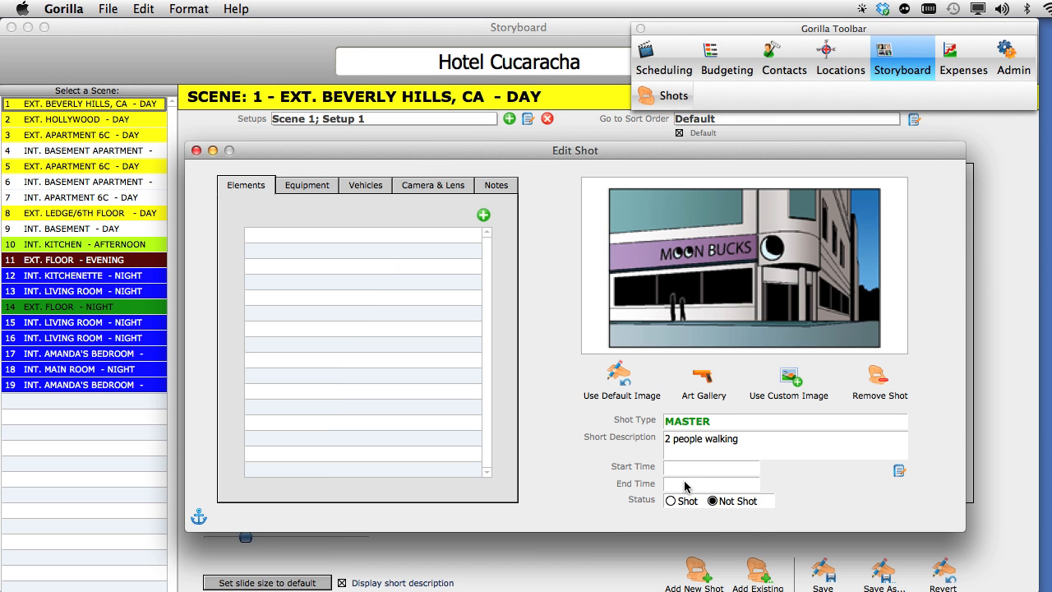
mouse_move(374, 224)
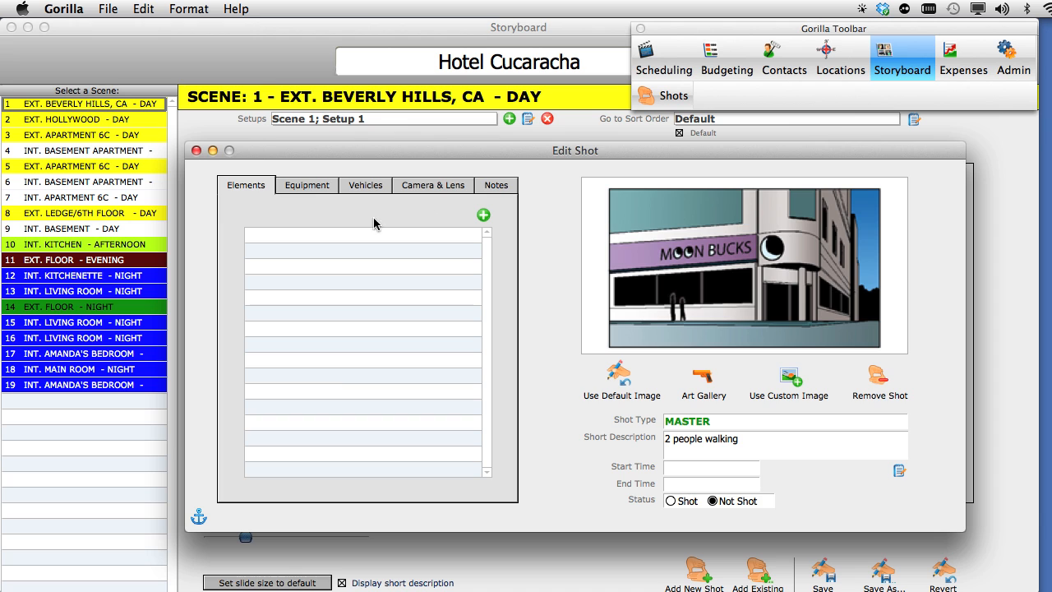
Close the Master shot editor, revisit scene 1, and drag Extreme Close-Up ahead of Master, Full Shot, Medium Shot
click(197, 151)
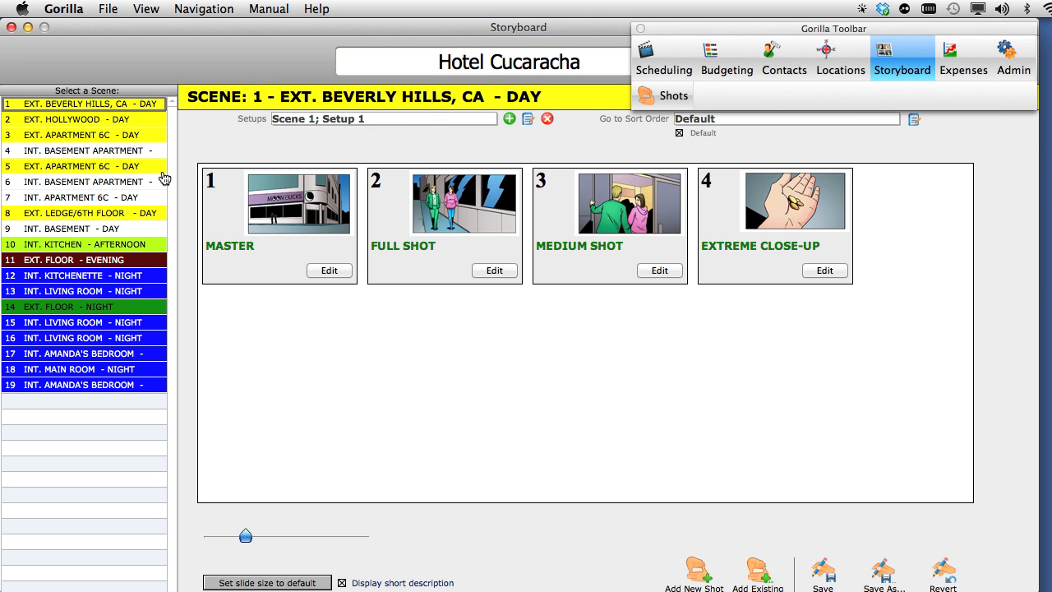
click(74, 118)
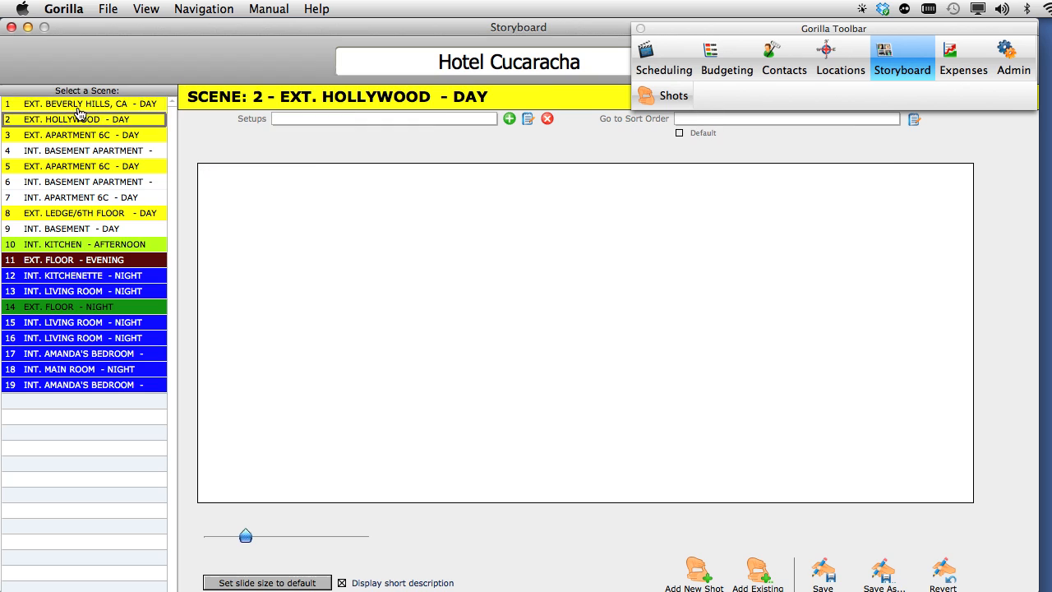
click(86, 103)
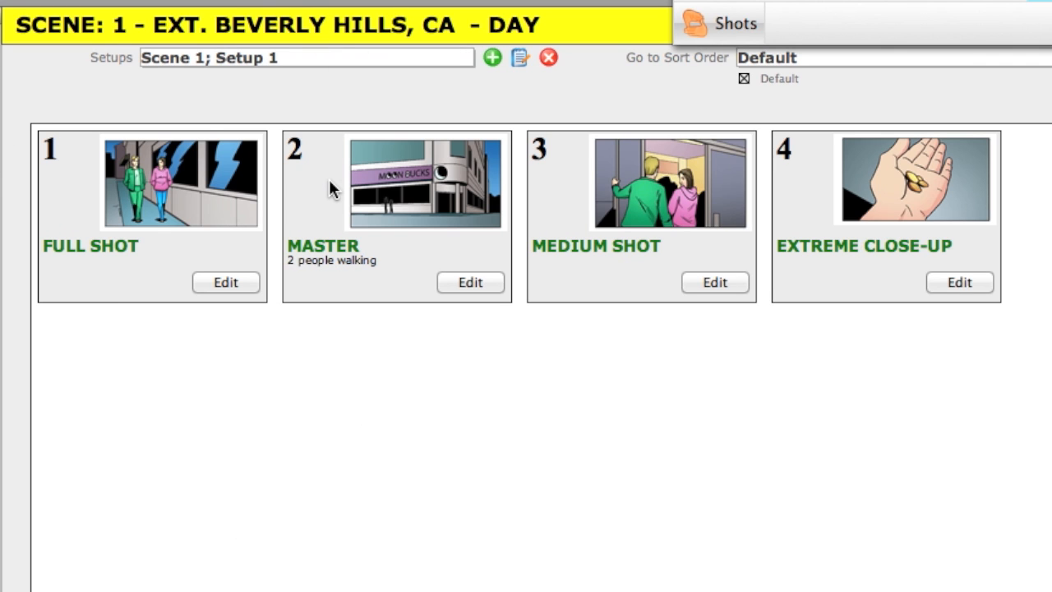
drag(884, 181, 238, 180)
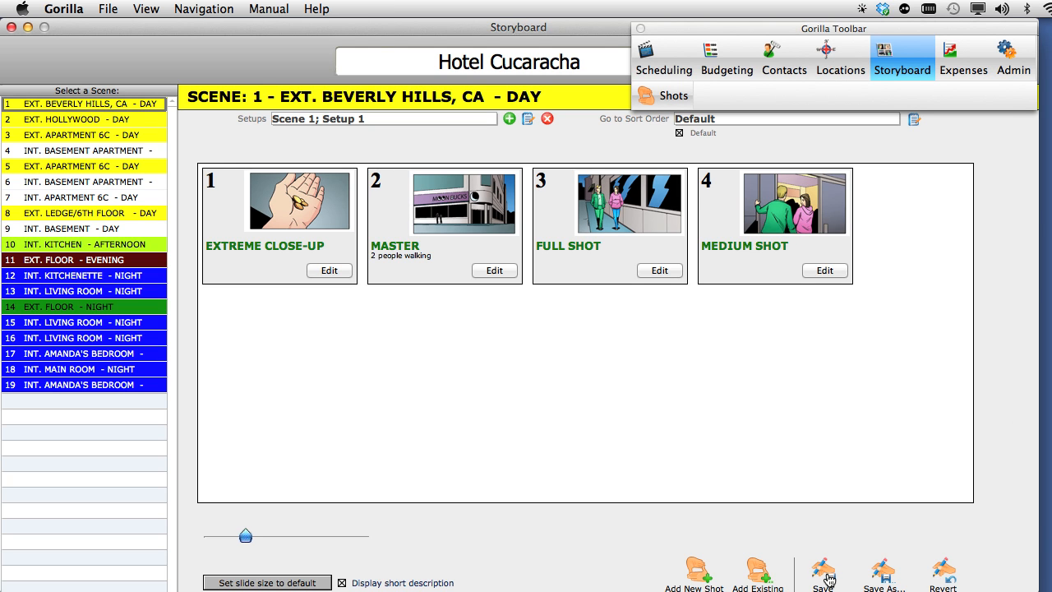
mouse_move(305, 302)
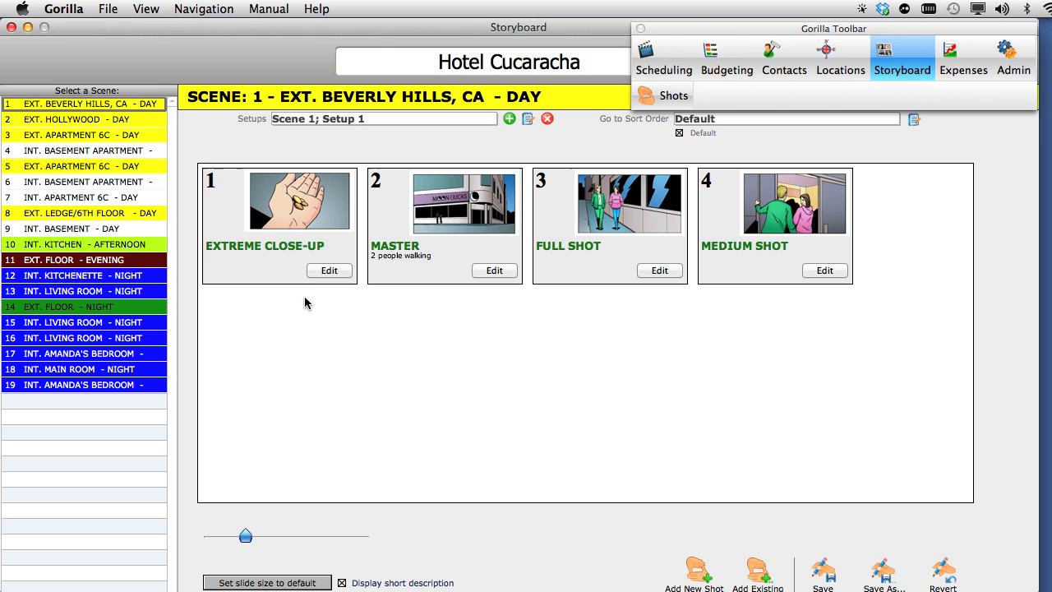
click(108, 10)
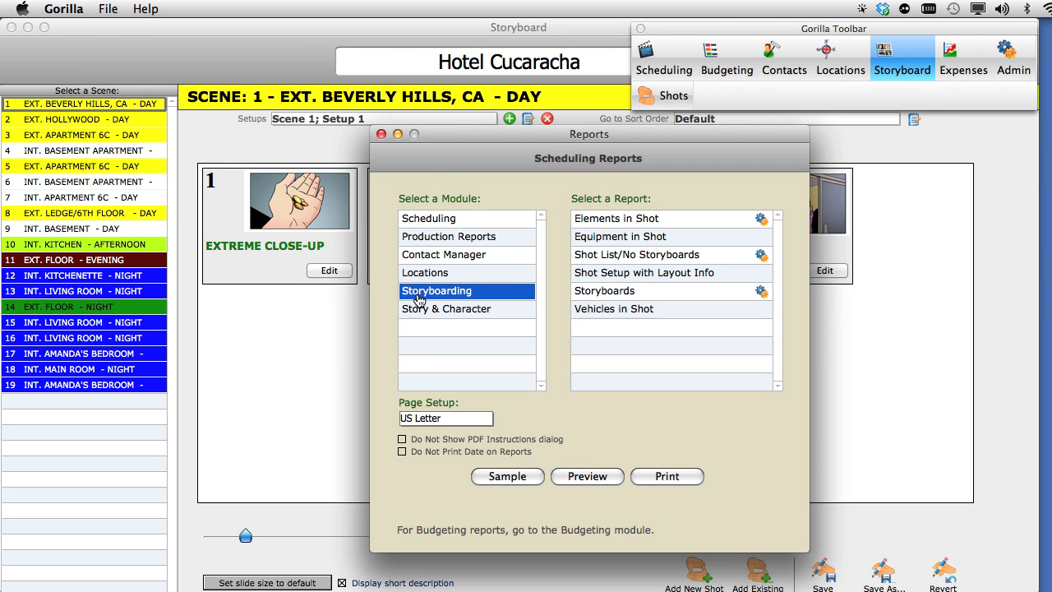
click(641, 217)
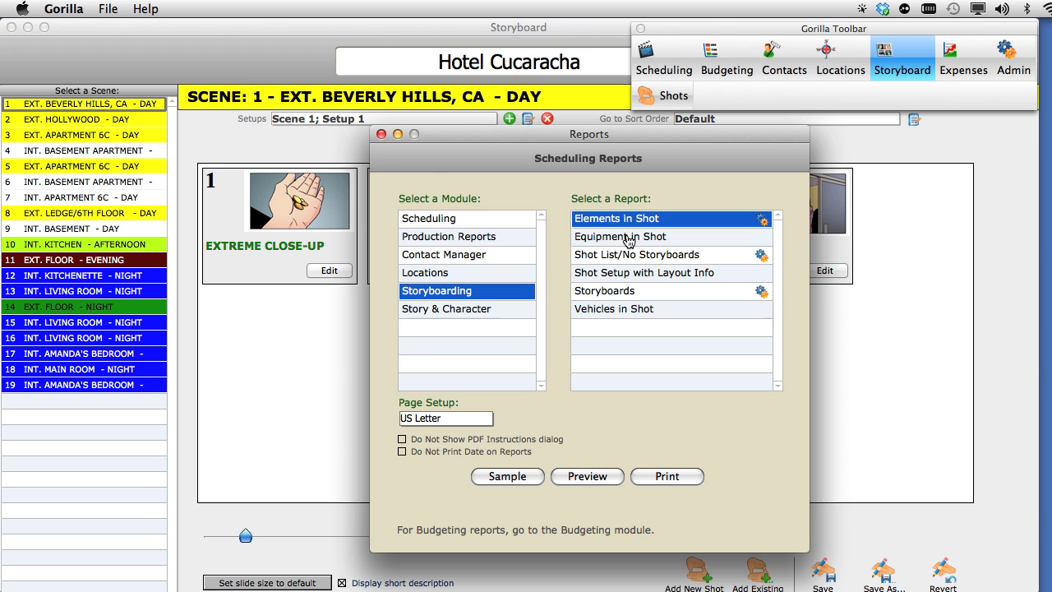
click(644, 273)
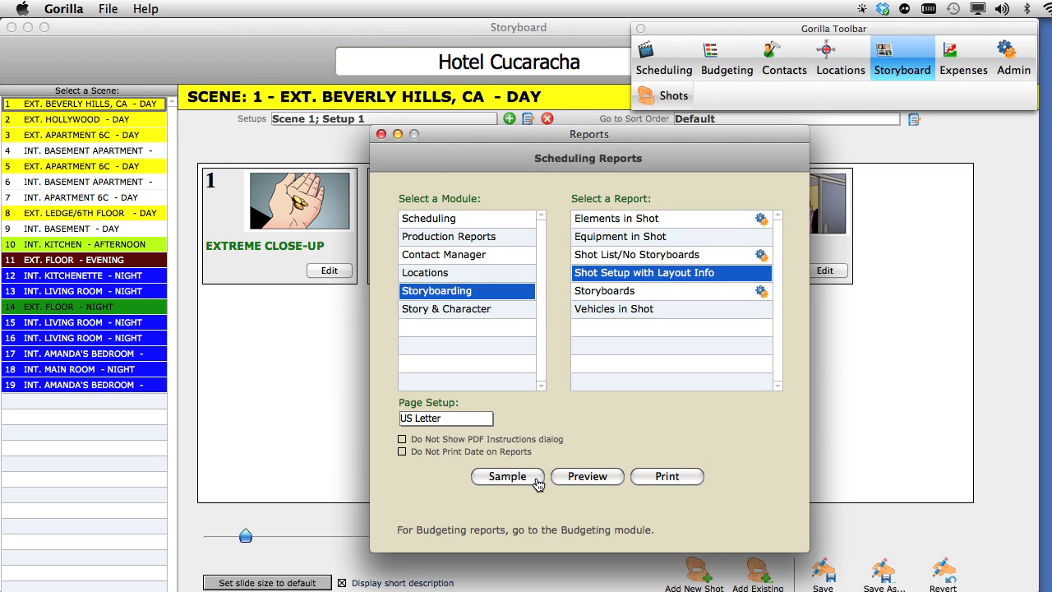
click(381, 135)
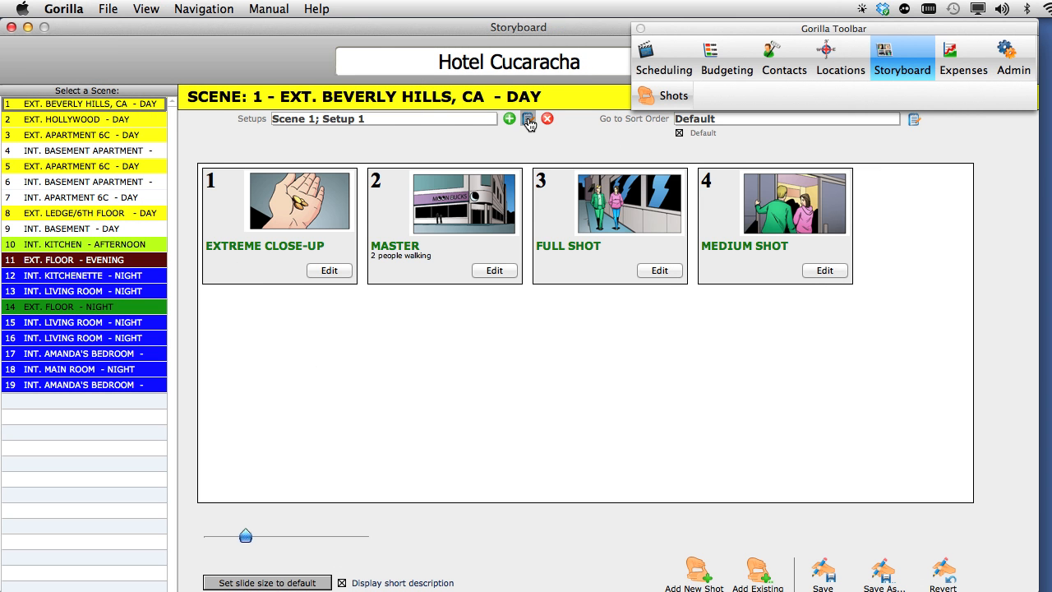
Enter 'notes here' as Setup 1's notes and begin importing a room layout picture
click(528, 118)
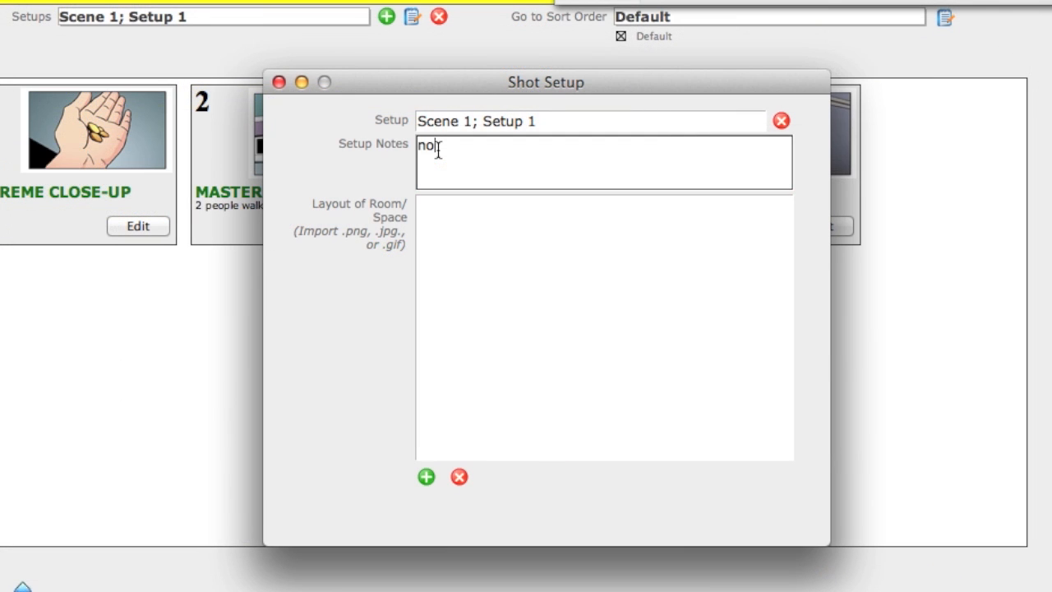
text(notes here)
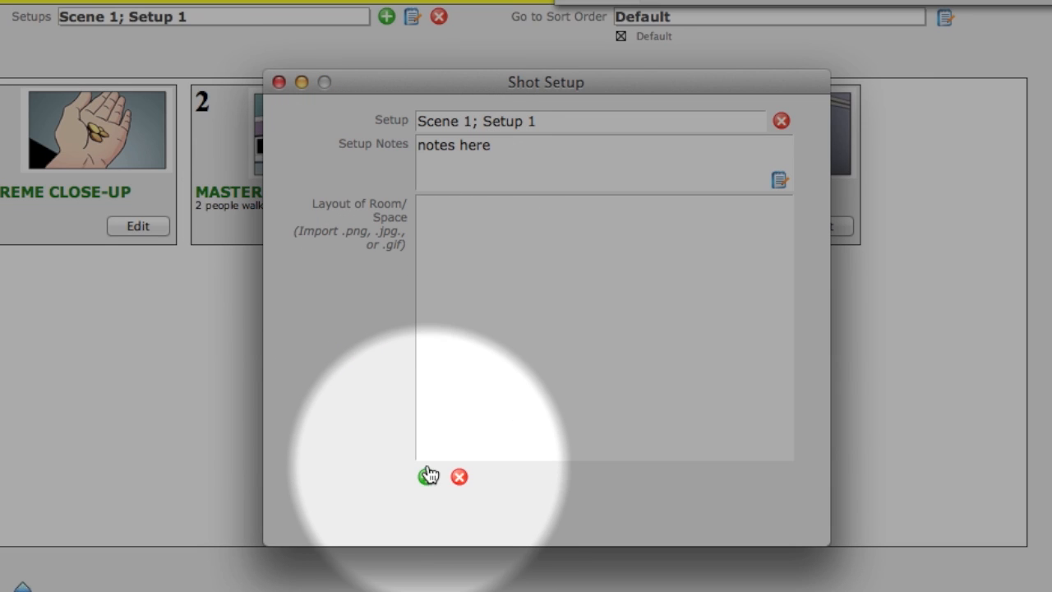
mouse_move(426, 477)
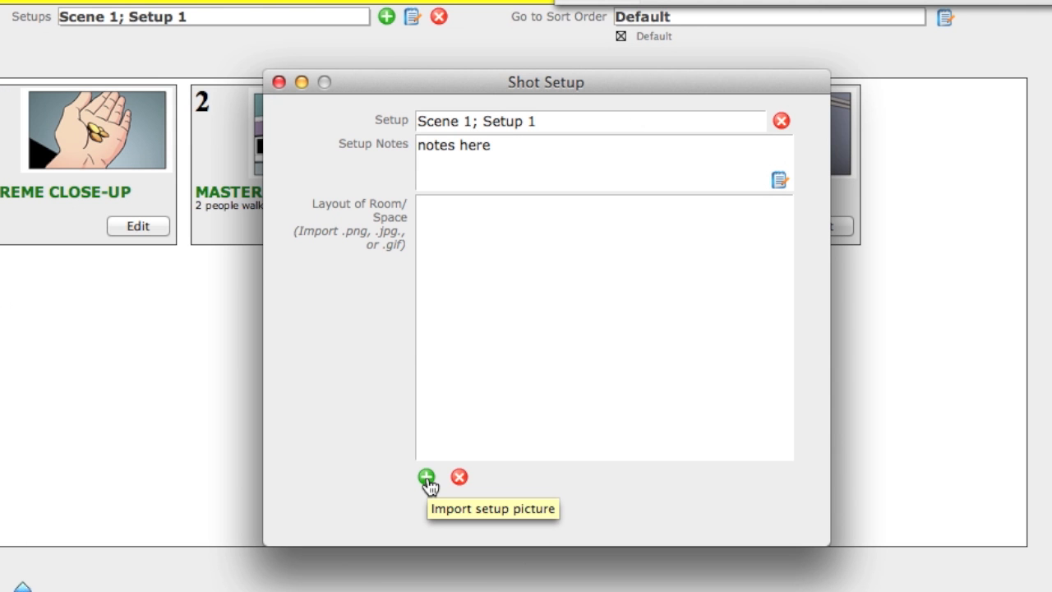
click(427, 476)
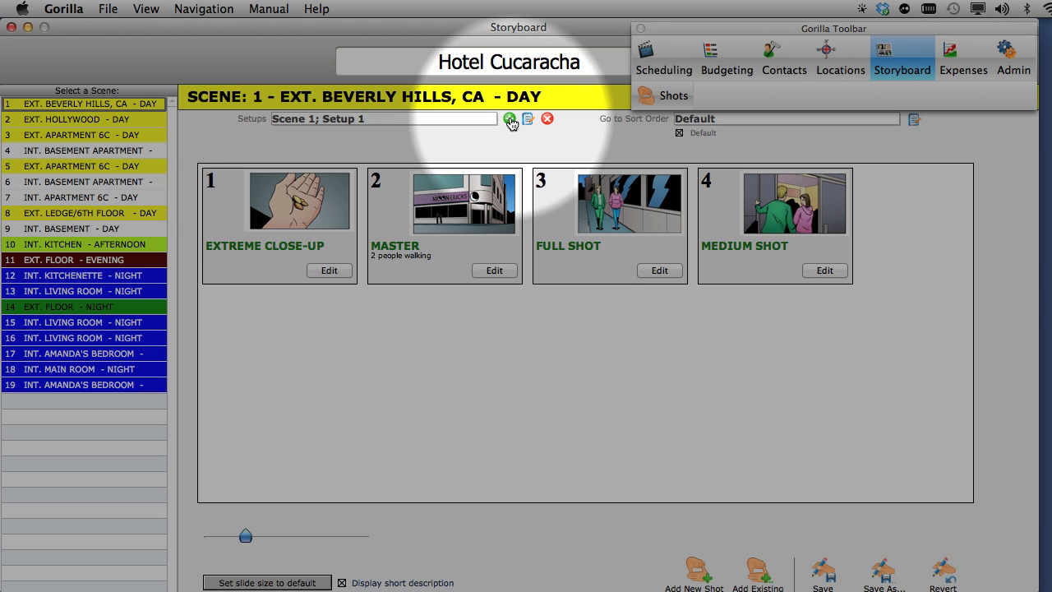
Add a second setup to scene 1, keeping the name Scene 1; Setup 2
click(510, 119)
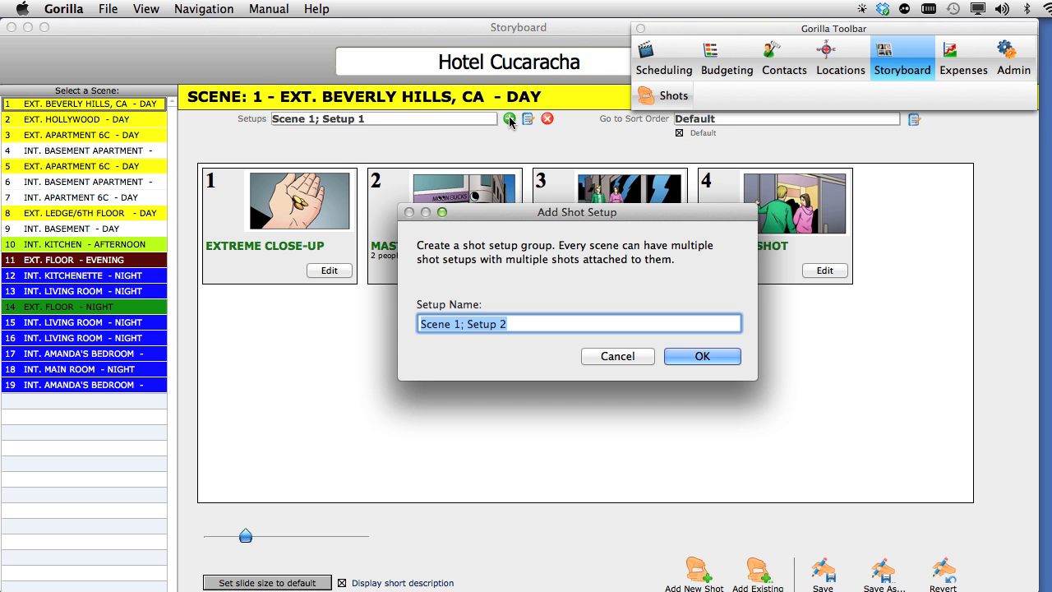
mouse_move(497, 286)
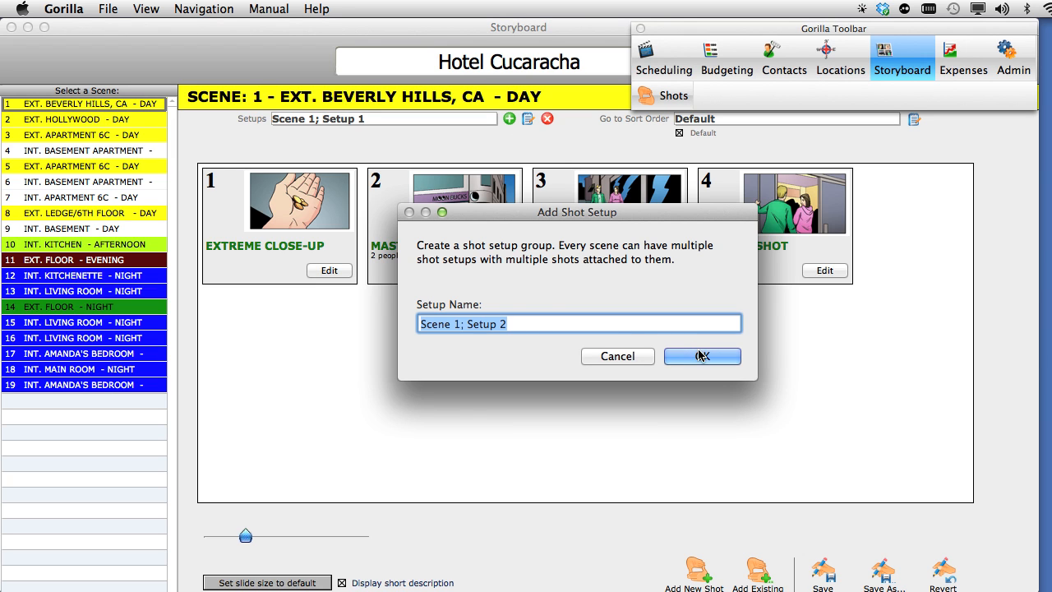
mouse_move(707, 356)
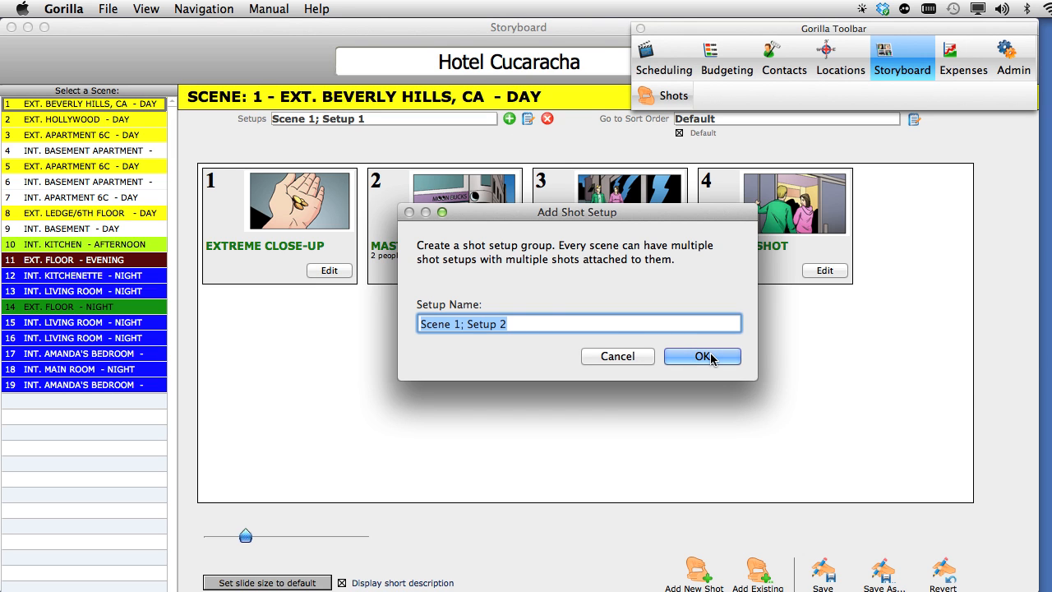
click(700, 355)
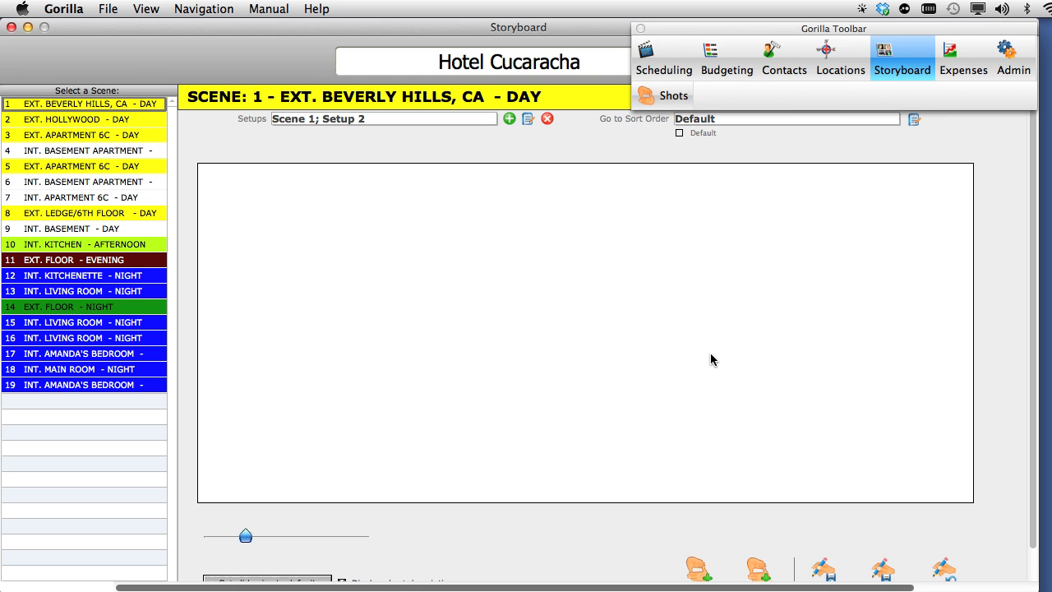
mouse_move(723, 363)
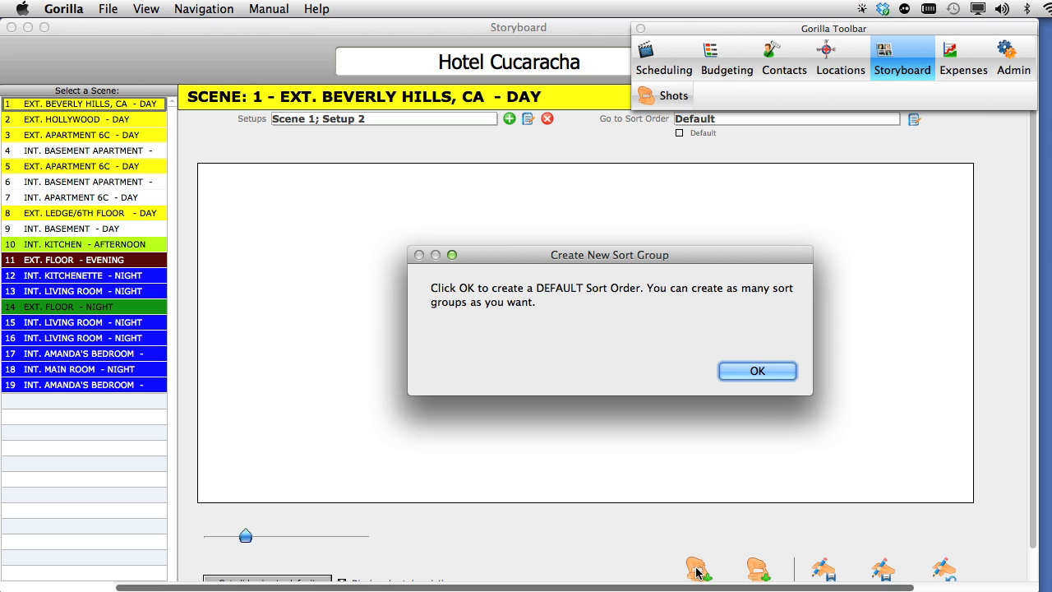
Accept the default sort order for Setup 2 and switch the gallery to the Perspective category
click(756, 371)
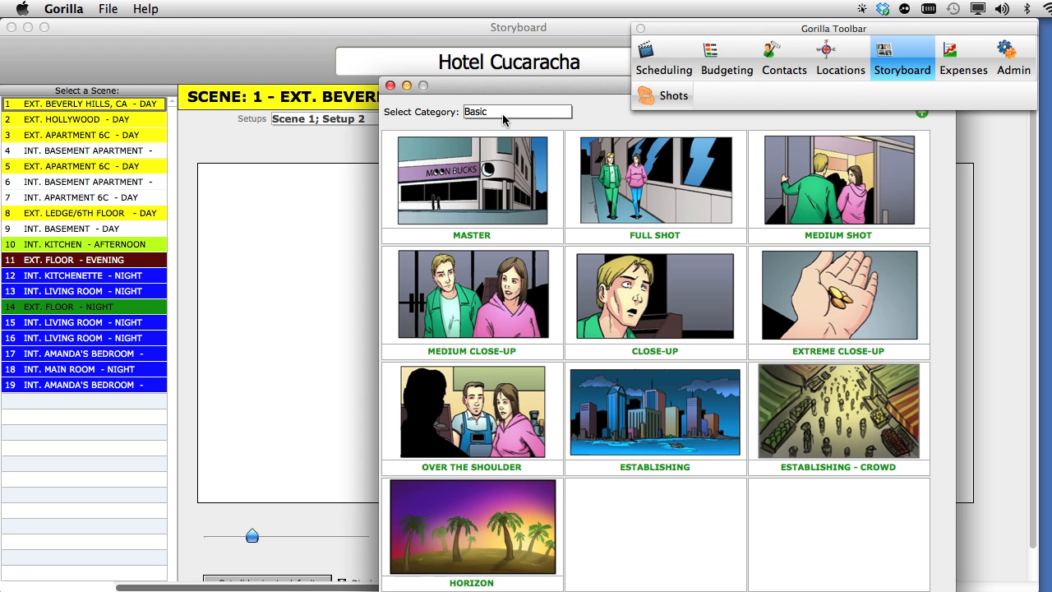
click(516, 111)
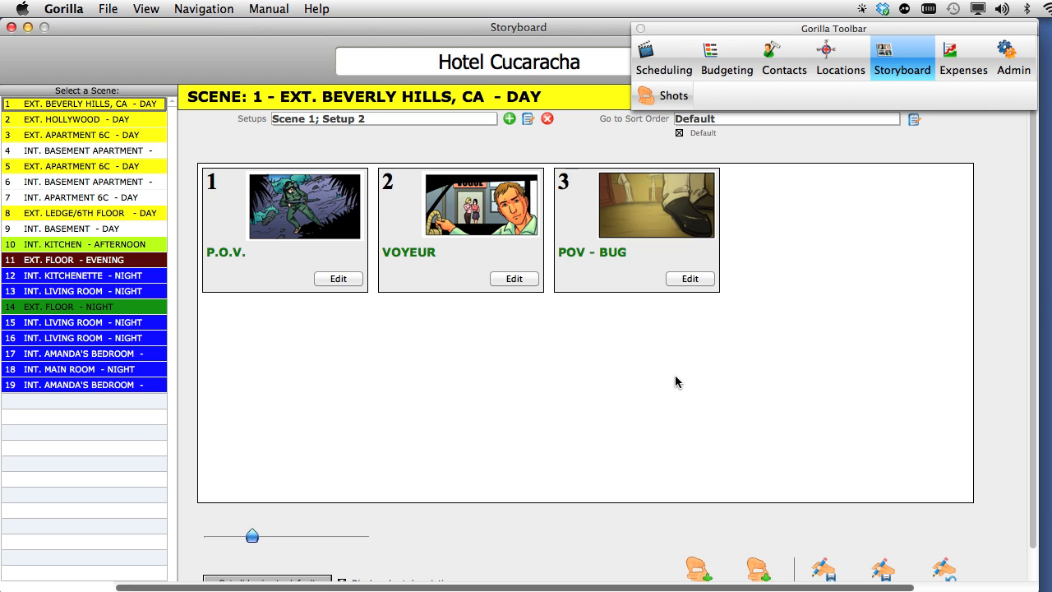
mouse_move(240, 125)
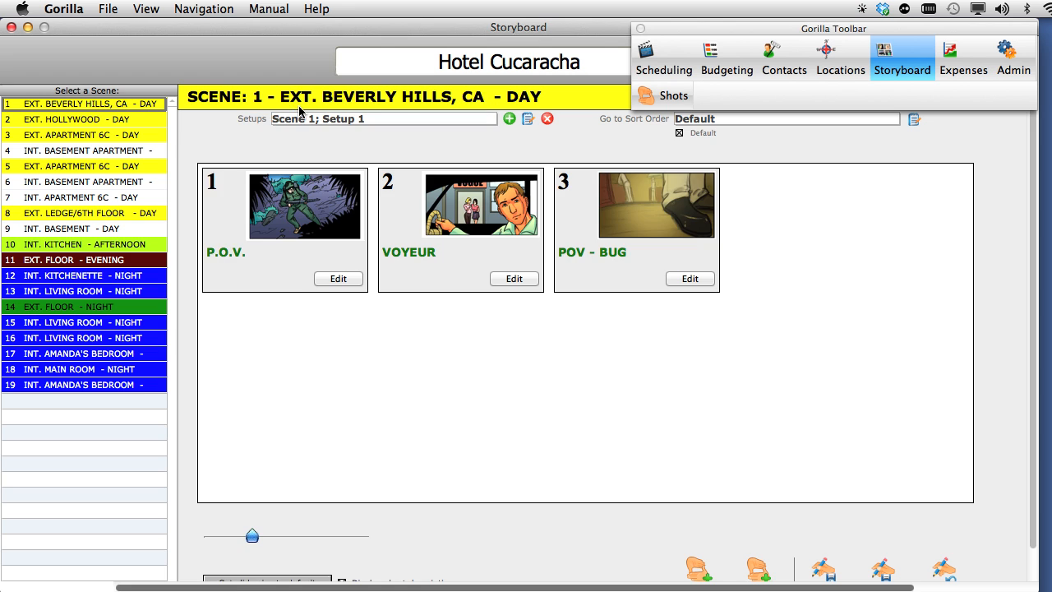
click(381, 118)
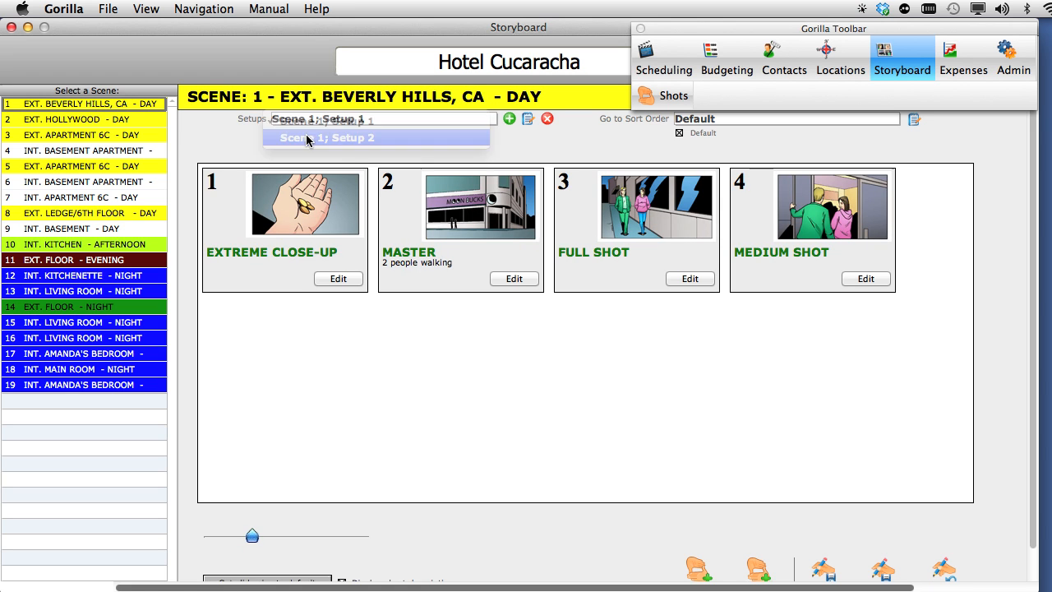
click(329, 138)
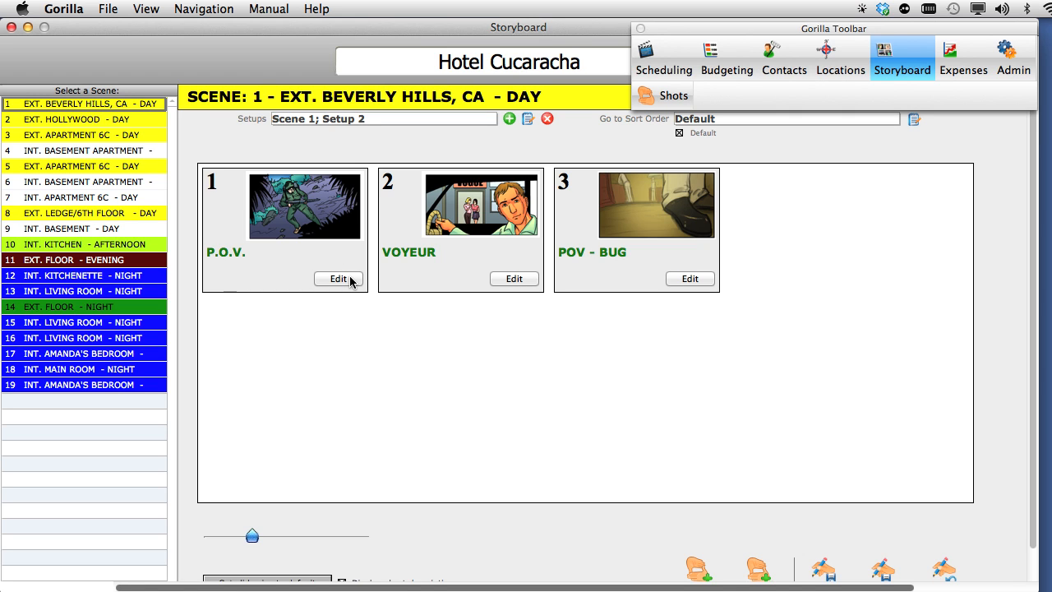
Remove the P.O.V. shot from Setup 2, confirming the deletion so only VOYEUR and POV - BUG remain
click(338, 279)
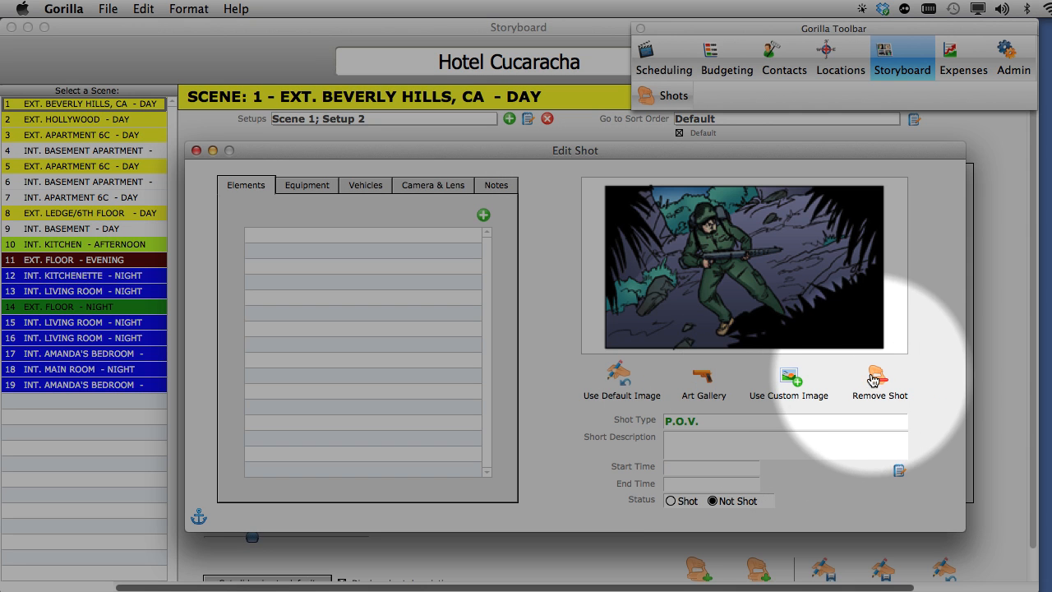
click(877, 378)
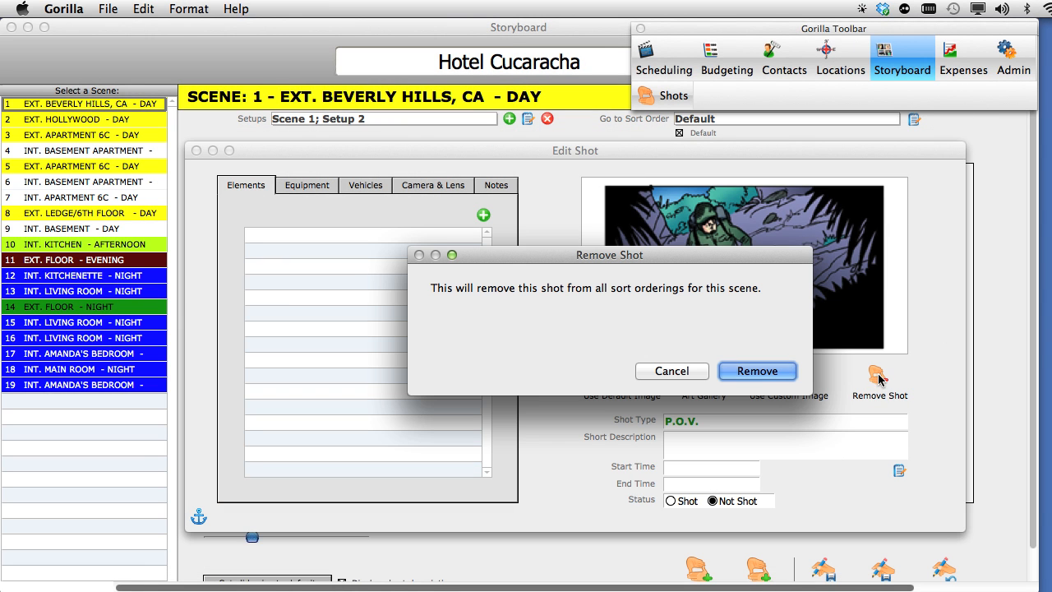
click(756, 372)
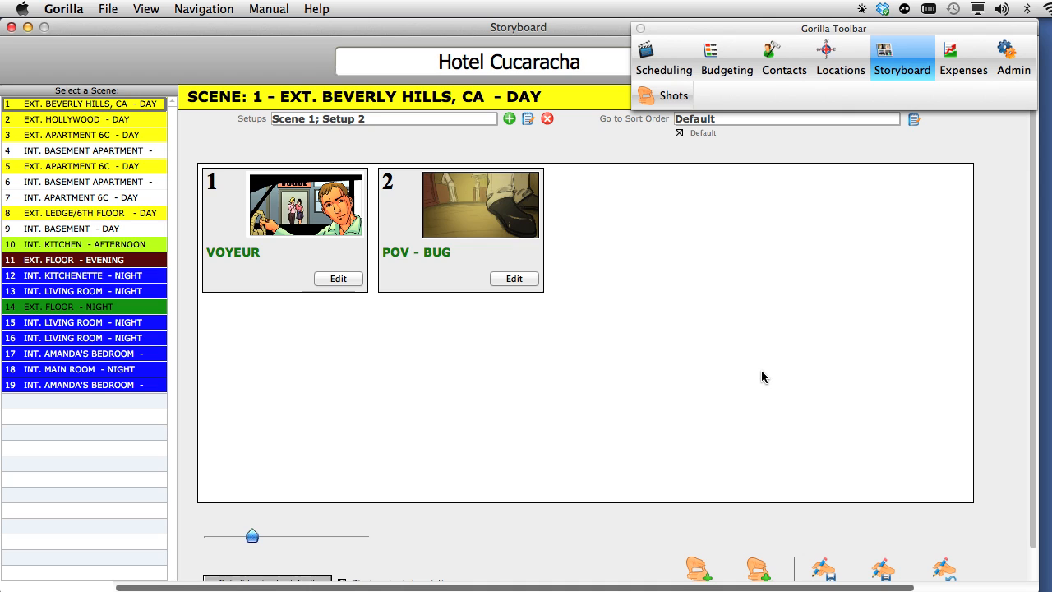
mouse_move(294, 337)
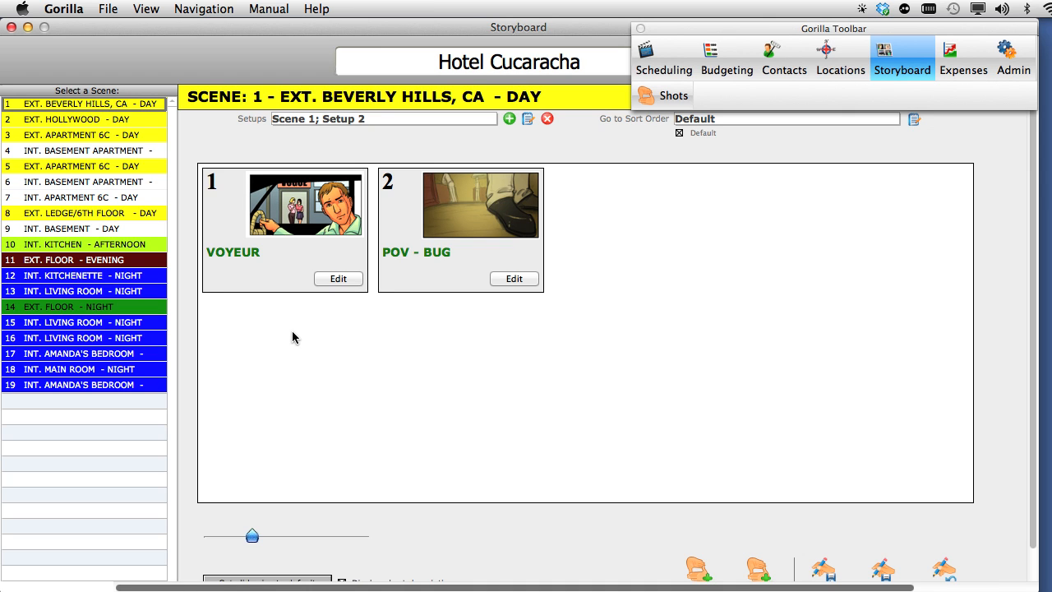